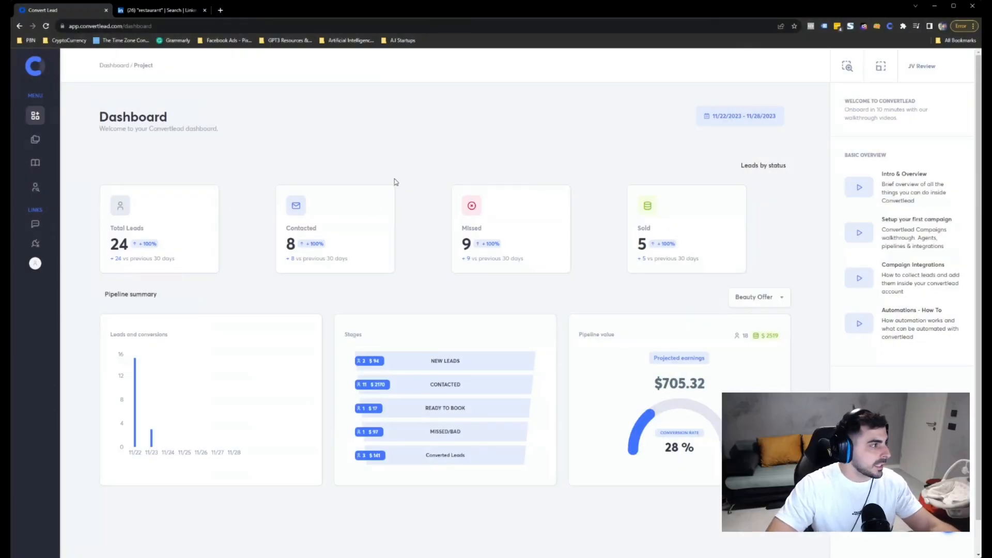
{"action": "mouse_move", "coordinate": [692, 195]}
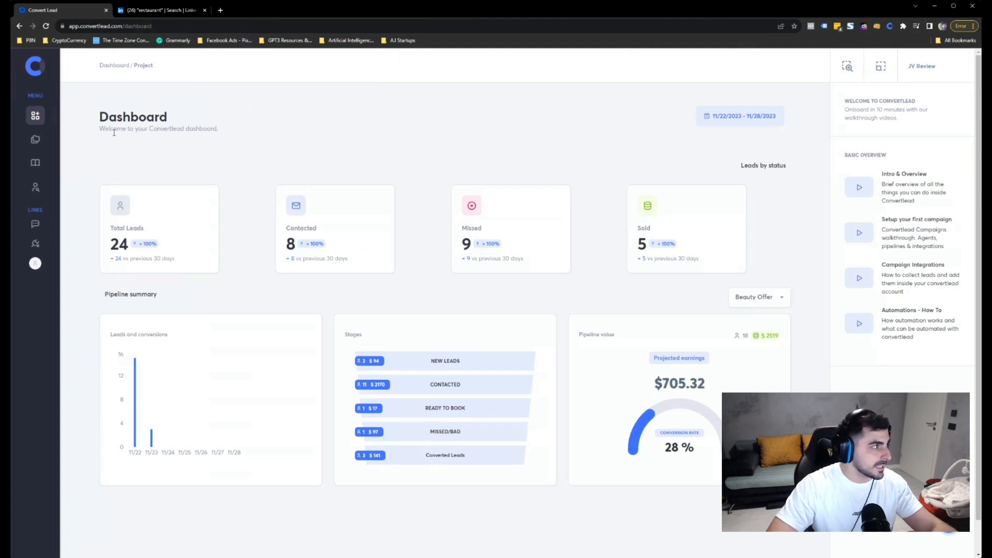
{"action": "mouse_move", "coordinate": [144, 154]}
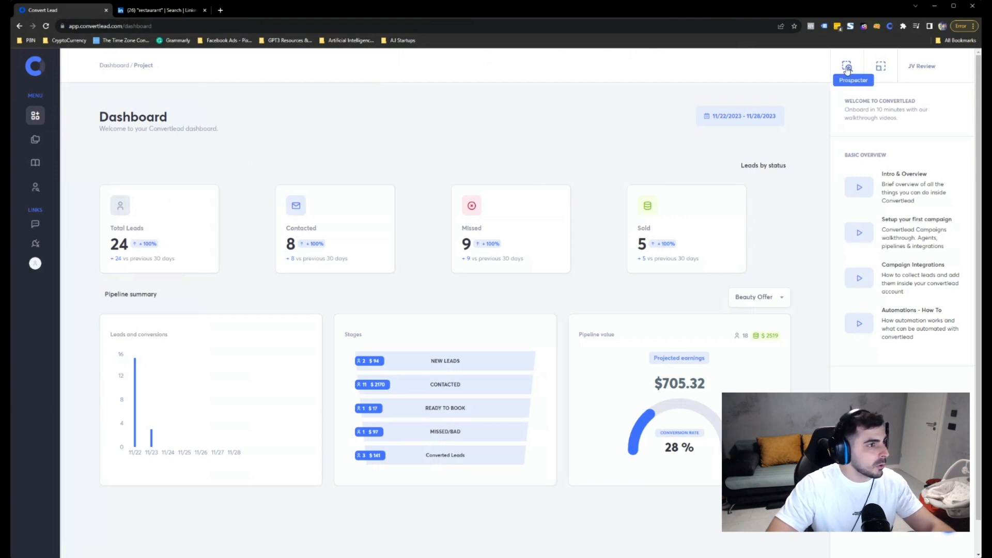
Step: Launch Prospectr from the Convert Lead dashboard top bar
{"action": "left_click", "coordinate": [846, 66]}
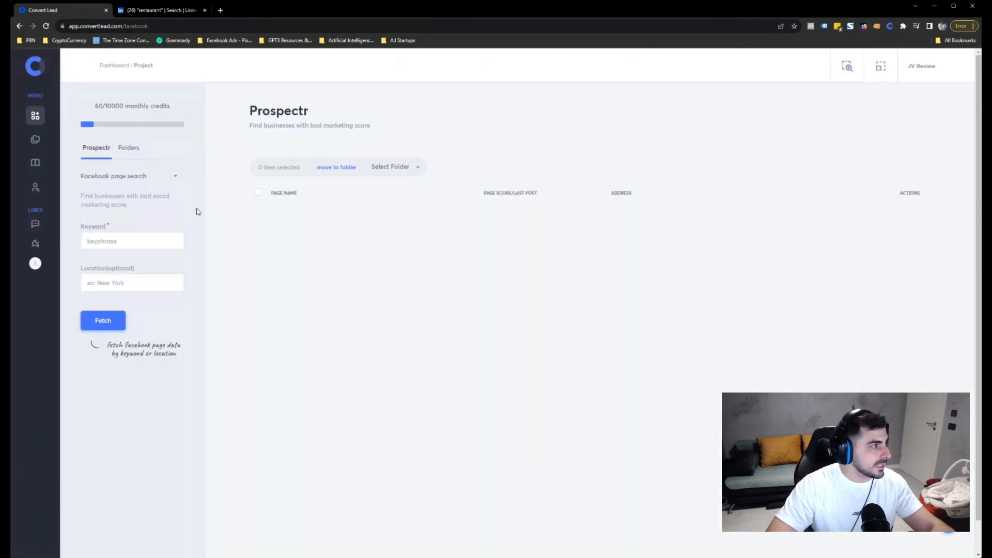
Step: Set the prospect data source to the LinkedIn extension instead of Facebook page search
{"action": "left_click", "coordinate": [130, 175]}
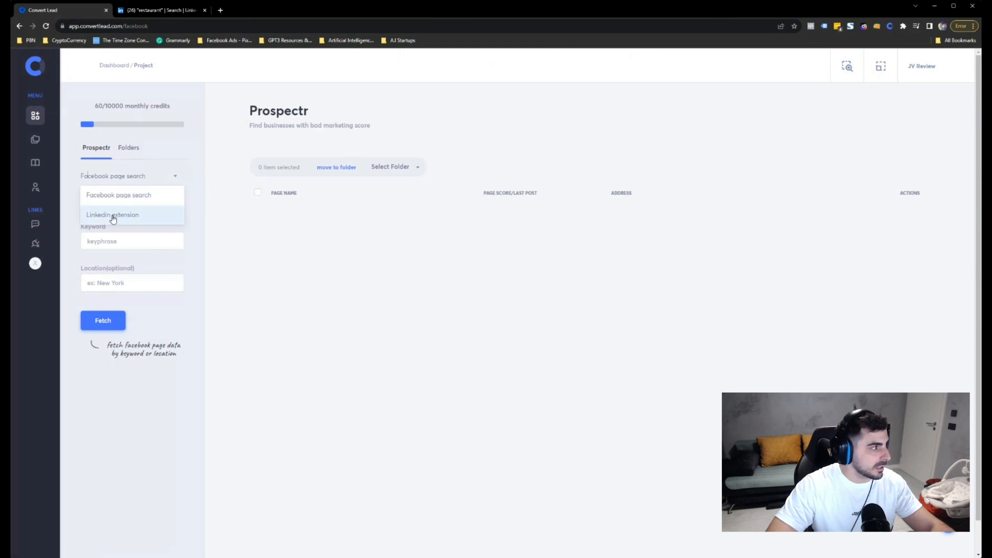
{"action": "left_click", "coordinate": [113, 215]}
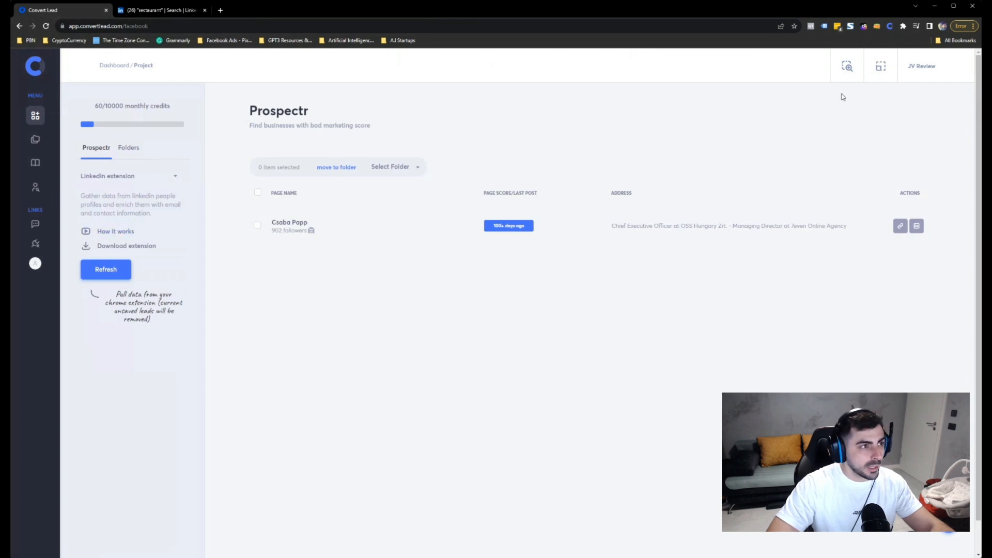
{"action": "mouse_move", "coordinate": [880, 66]}
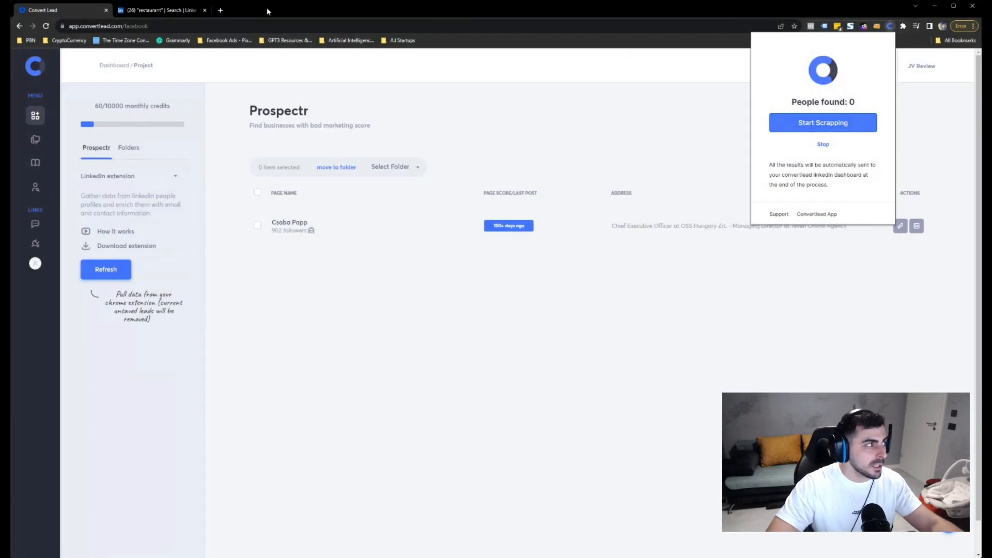
Step: Review LinkedIn's 'restaurant' people results and bring up search suggestions like 'restaurant owner'
{"action": "left_click", "coordinate": [161, 11]}
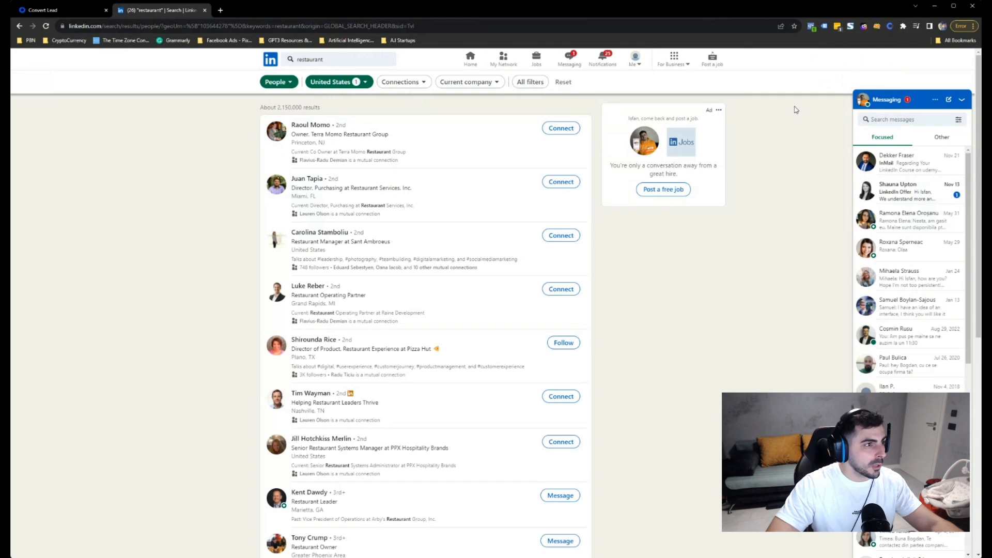
{"action": "scroll", "scroll_direction": "down", "scroll_amount": 3}
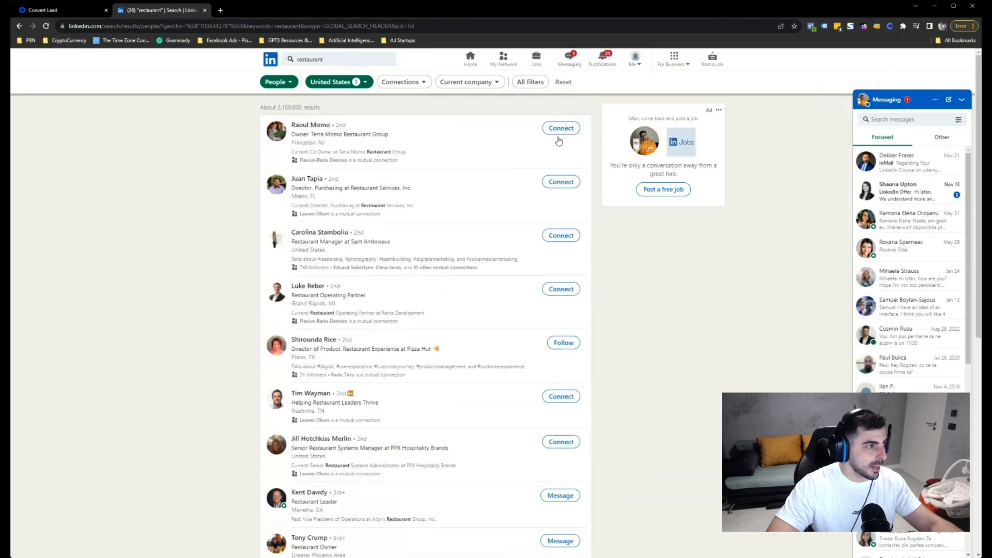
{"action": "left_click", "coordinate": [340, 59]}
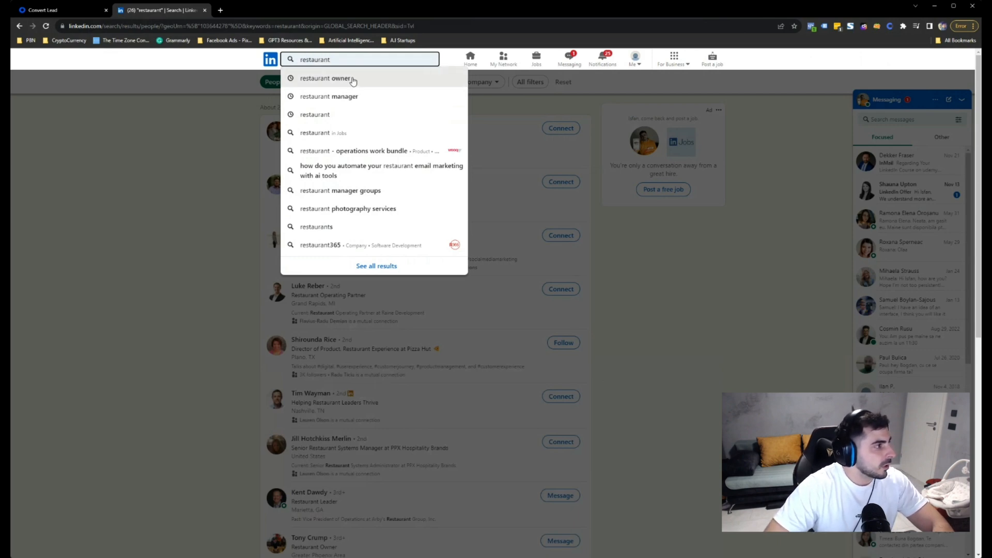
Step: Search 'restaurant owner', limited to People located in the United States
{"action": "left_click", "coordinate": [327, 78]}
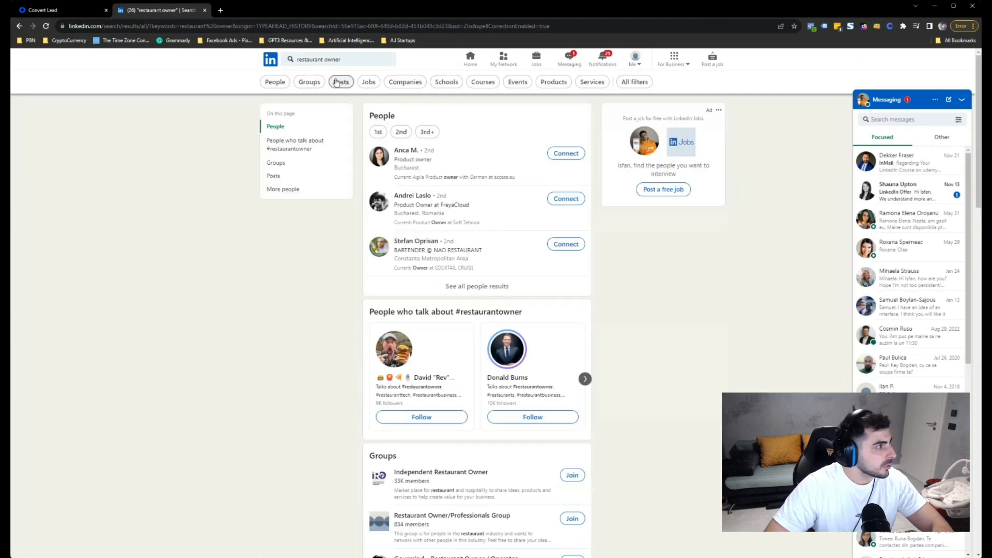
{"action": "left_click", "coordinate": [339, 82]}
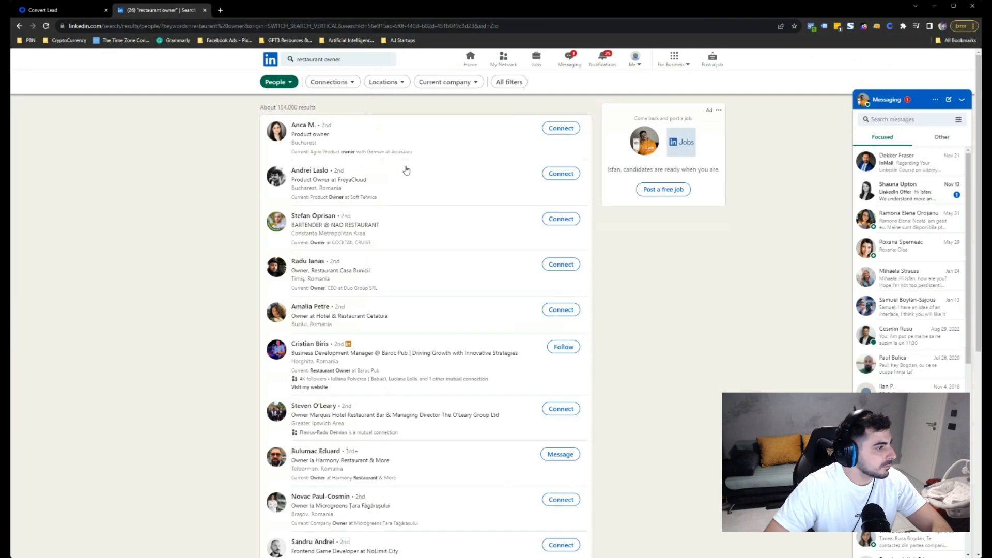
{"action": "mouse_move", "coordinate": [390, 137]}
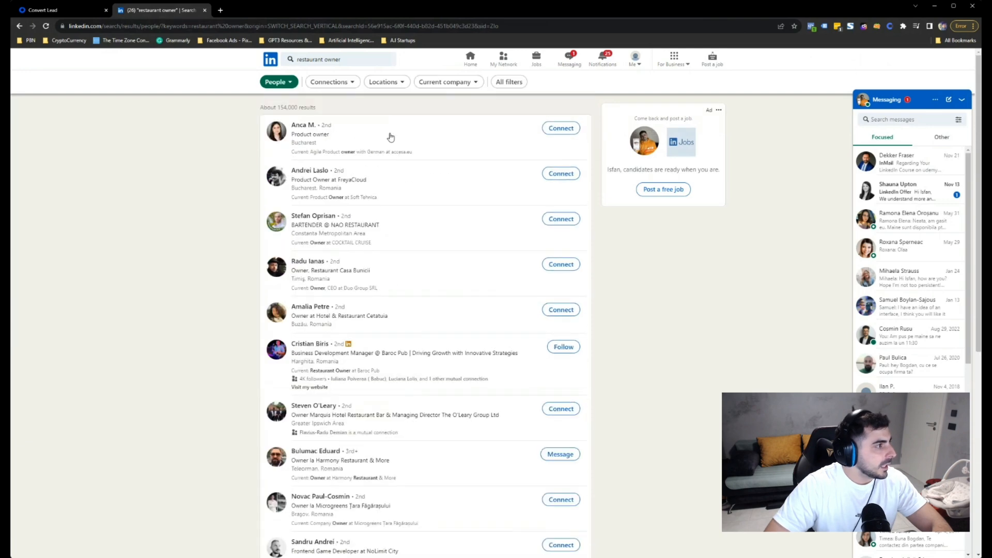
{"action": "left_click", "coordinate": [383, 82]}
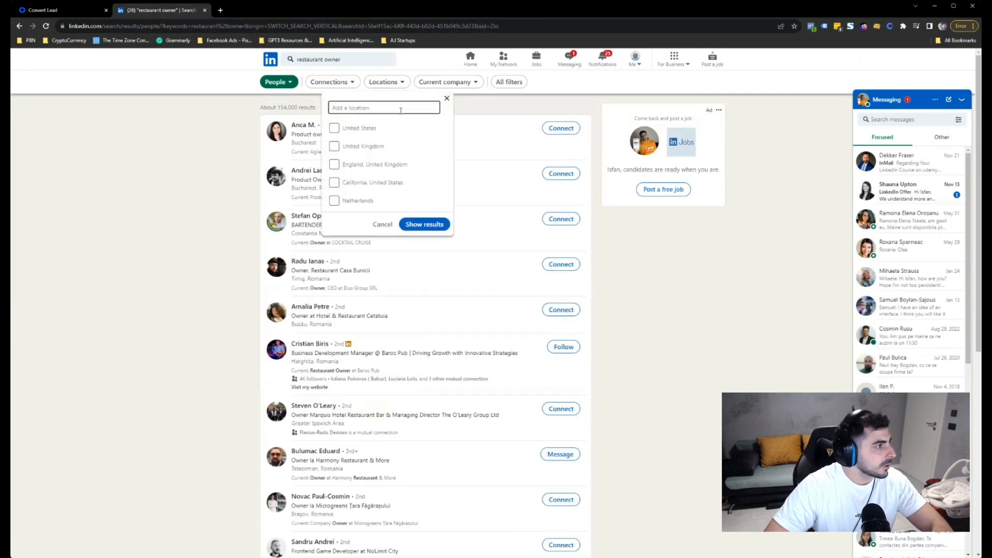
{"action": "left_click", "coordinate": [333, 128]}
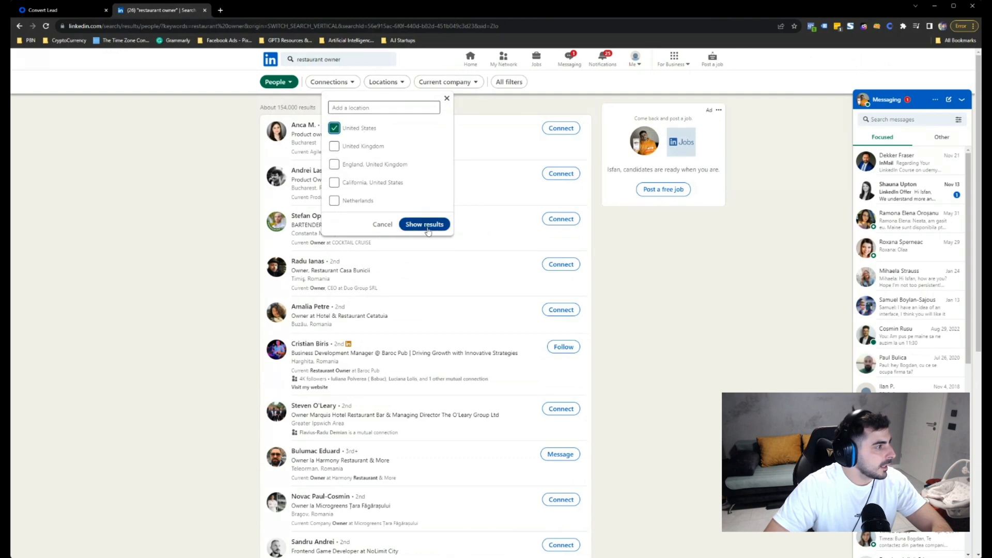
{"action": "left_click", "coordinate": [424, 225]}
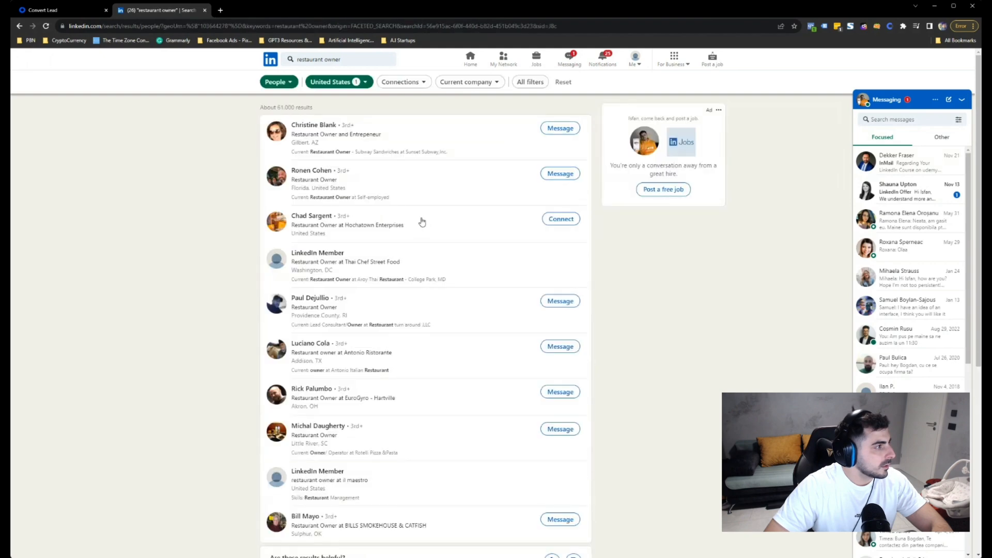
Step: Try narrowing location to Denver, then abandon it and keep the US-wide results
{"action": "left_click", "coordinate": [335, 82]}
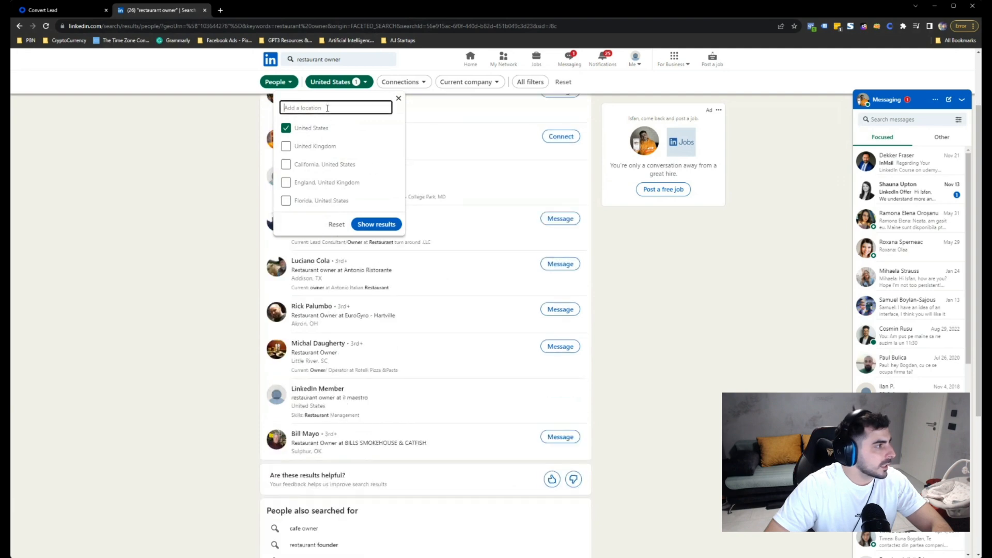
{"action": "type", "text": "c"}
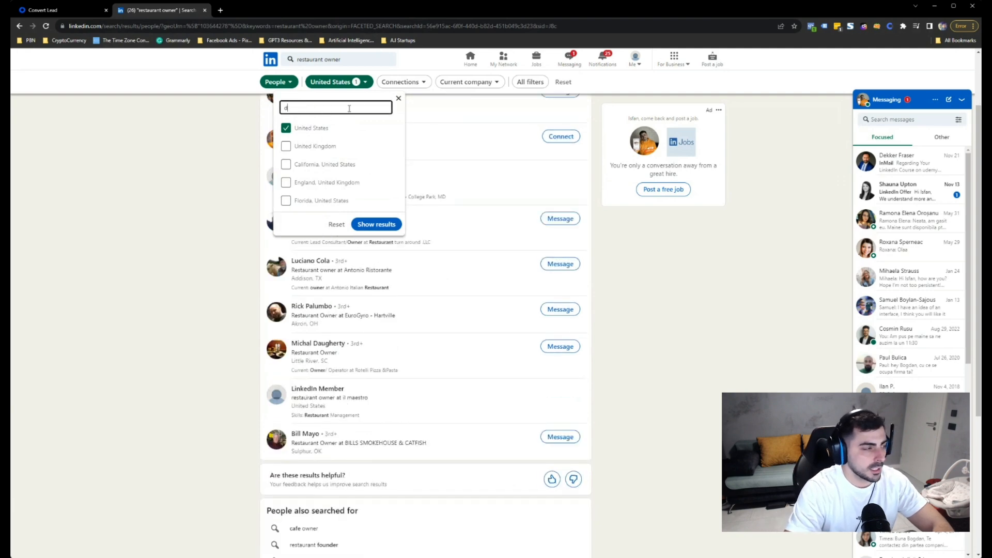
{"action": "type", "text": "denver"}
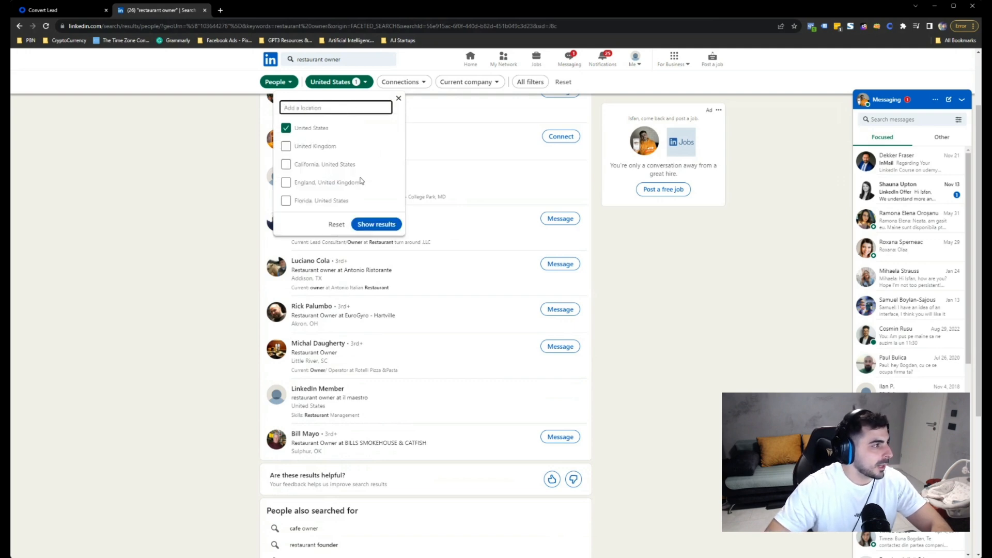
{"action": "left_click", "coordinate": [358, 60]}
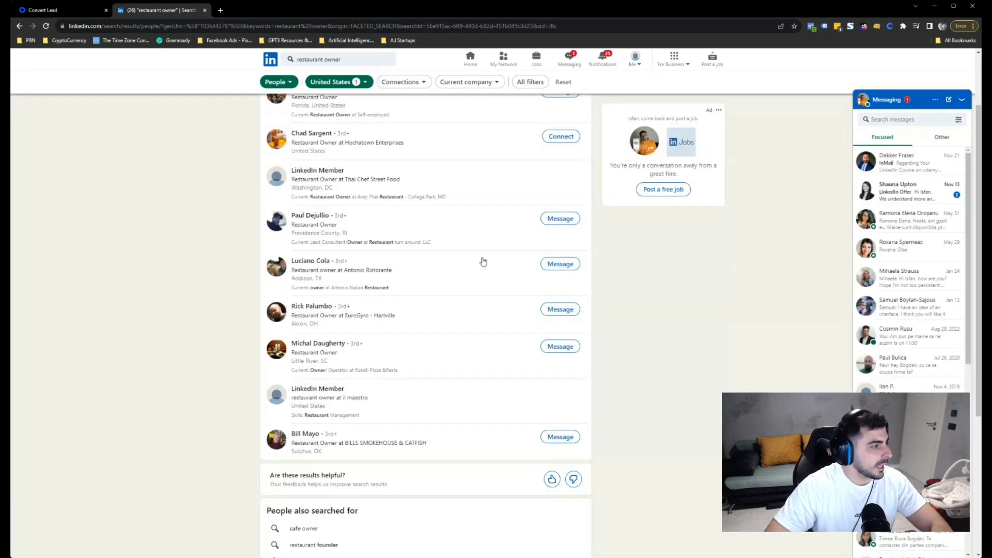
{"action": "scroll", "scroll_direction": "up", "scroll_amount": 3}
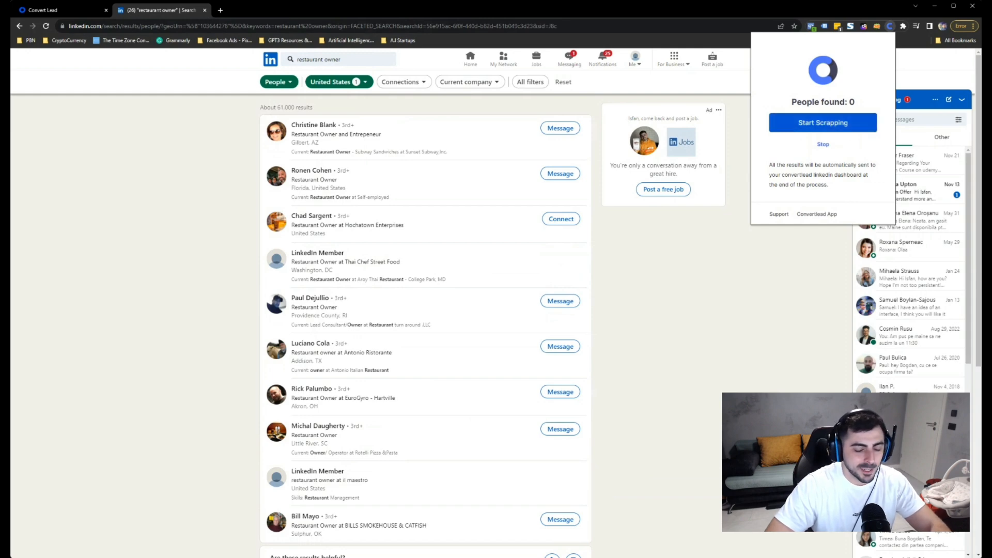
Step: Review the first restaurant owner's profile and Subway company page, then return to results
{"action": "left_click", "coordinate": [822, 122]}
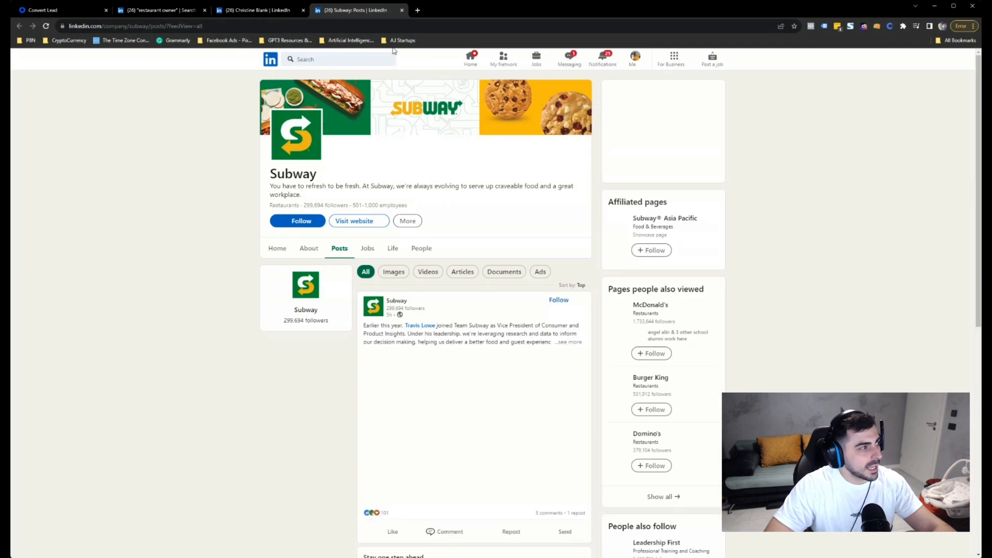
{"action": "left_click", "coordinate": [574, 285]}
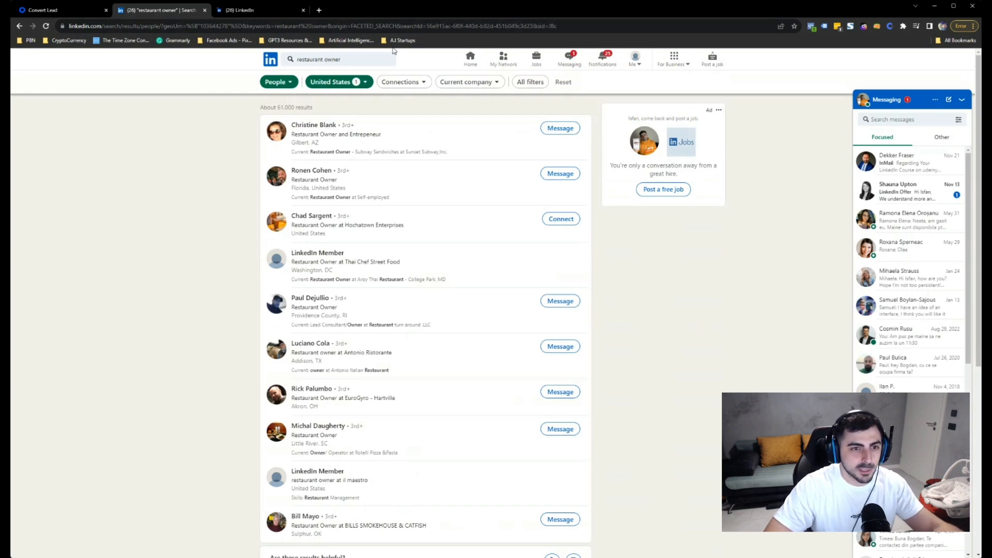
Step: Go through several restaurant owners' profiles, ending on Jerry Remy's company page
{"action": "left_click", "coordinate": [311, 170]}
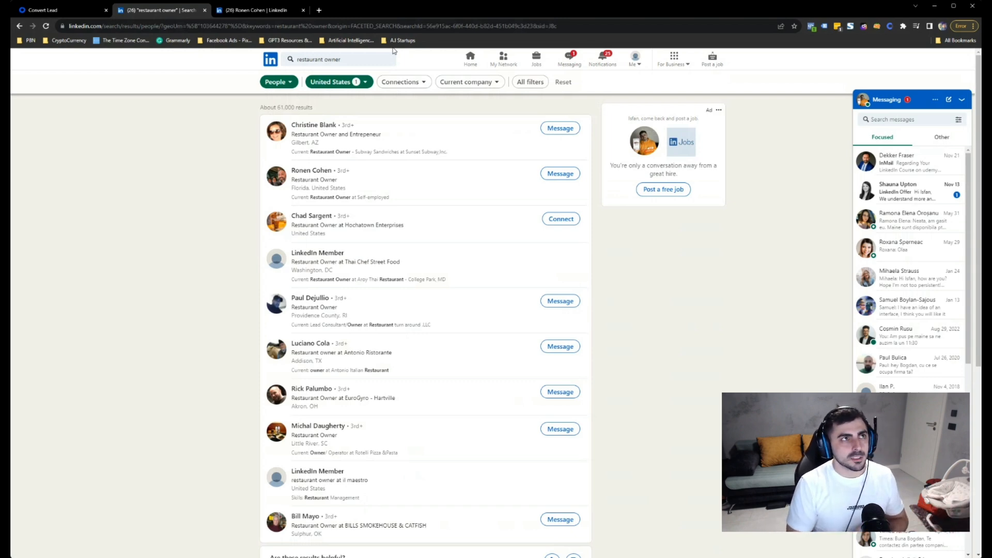
{"action": "left_click", "coordinate": [295, 10]}
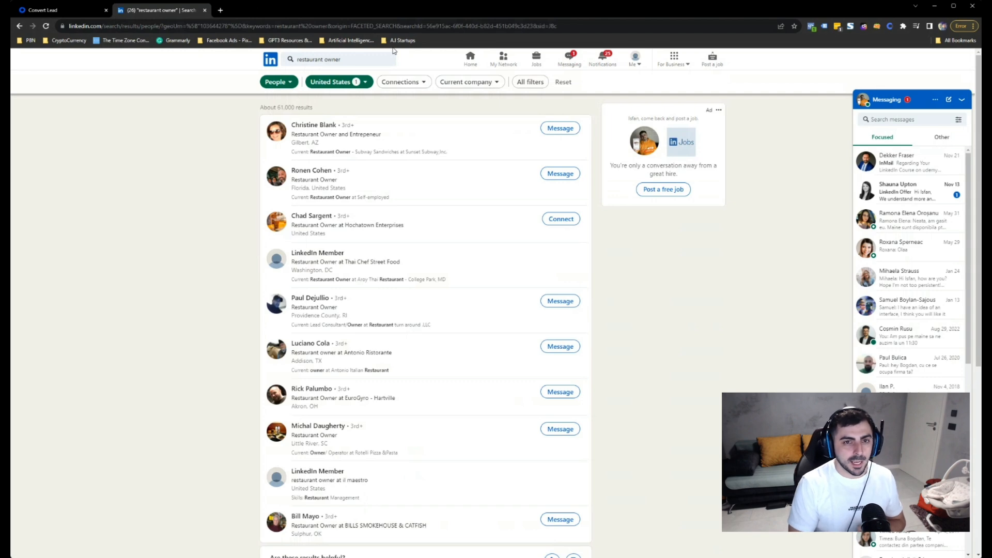
{"action": "left_click", "coordinate": [220, 9]}
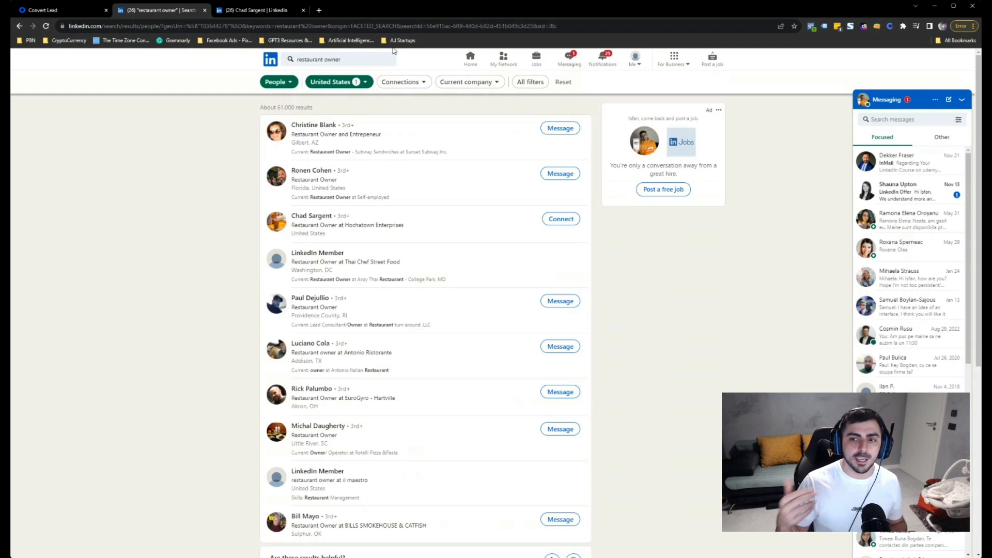
{"action": "left_click", "coordinate": [275, 10]}
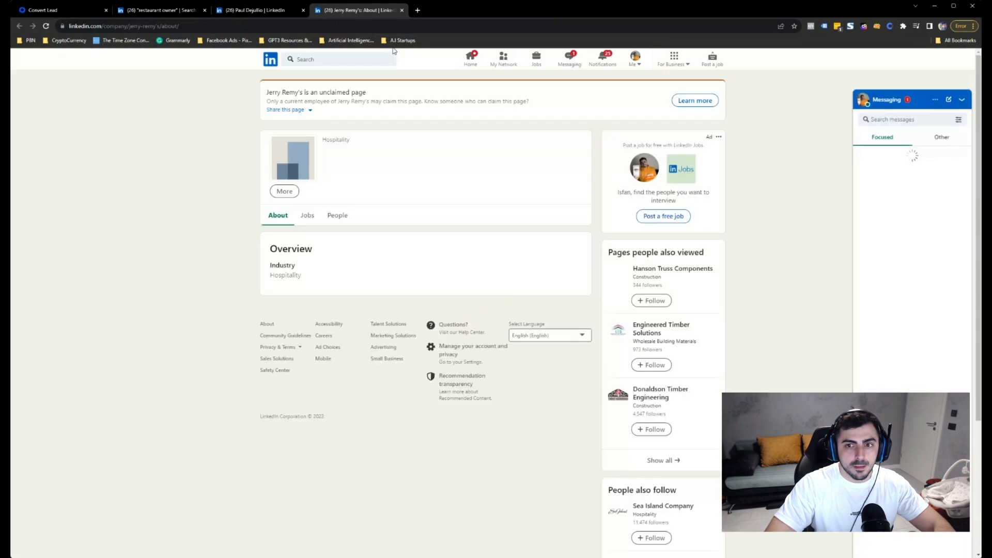
Step: View Rita's Catering and Main Street Gourmet company pages from more owners' profiles
{"action": "left_click", "coordinate": [284, 191]}
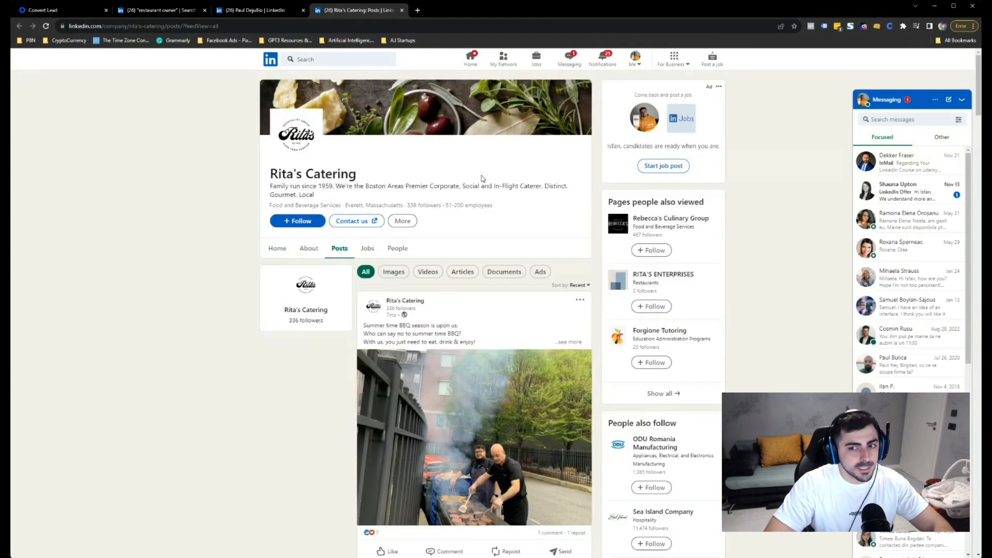
{"action": "left_click", "coordinate": [417, 10]}
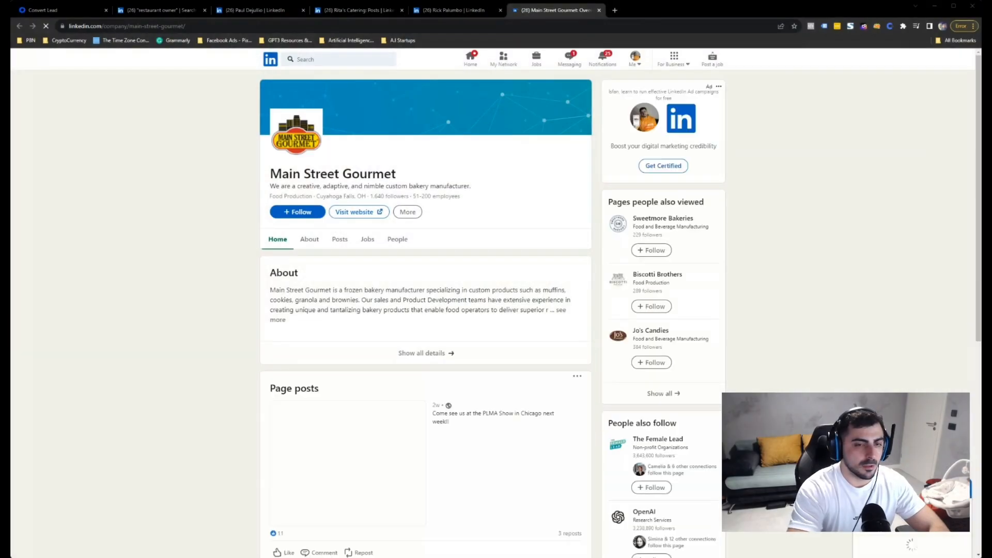
{"action": "left_click", "coordinate": [568, 58]}
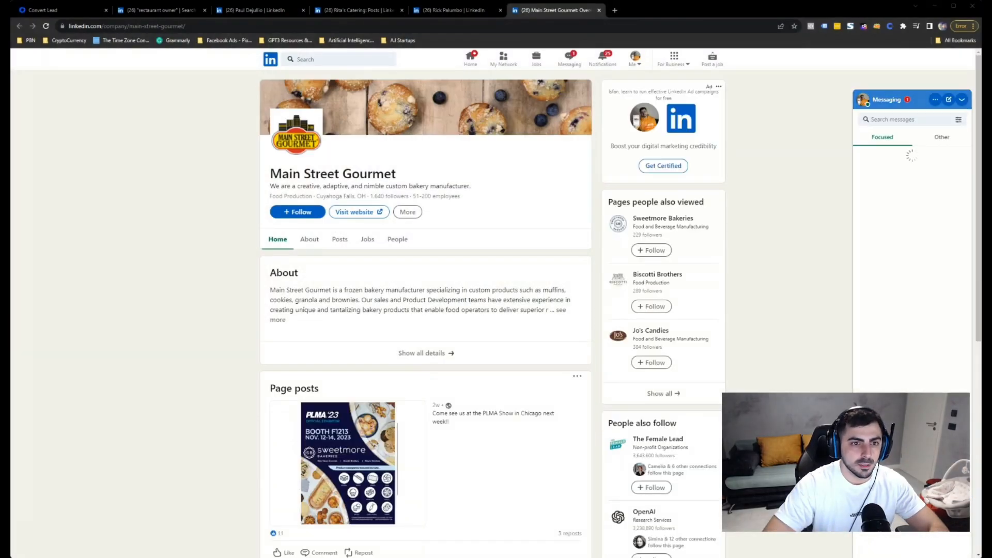
{"action": "left_click", "coordinate": [339, 239]}
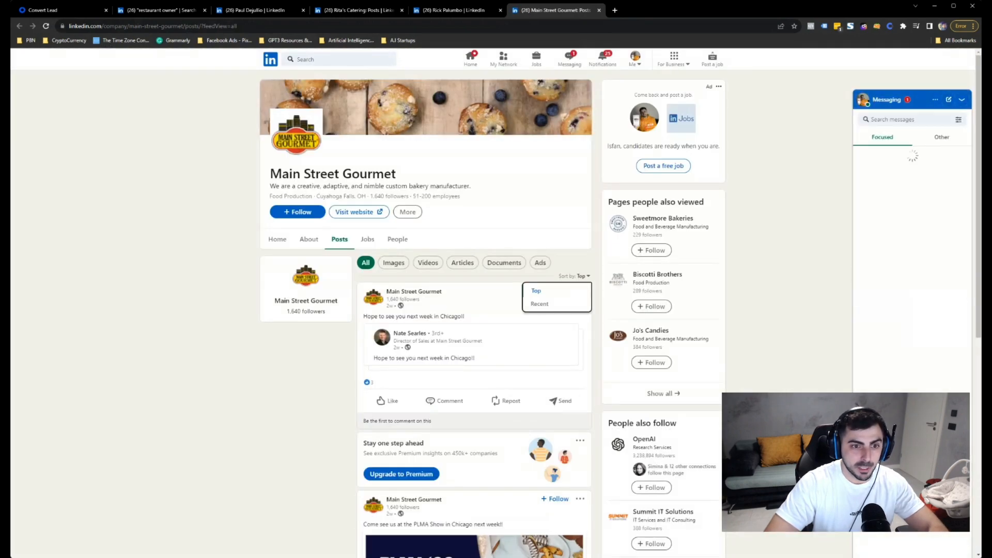
{"action": "left_click", "coordinate": [539, 303]}
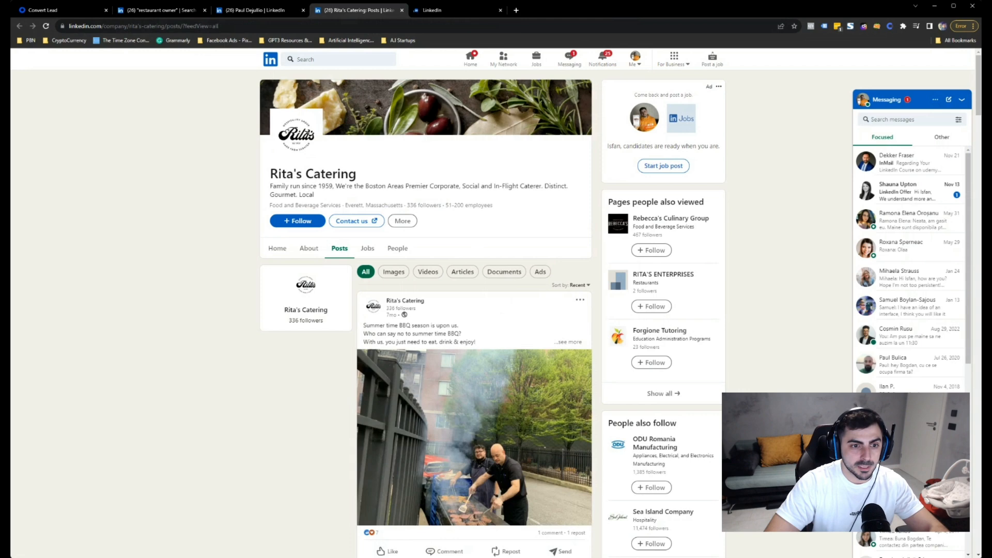
{"action": "left_click", "coordinate": [455, 10]}
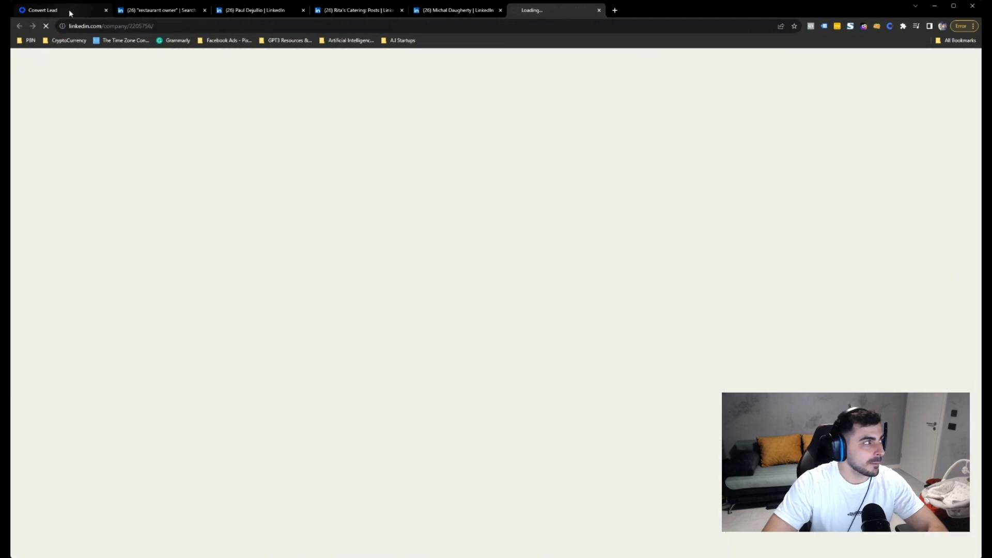
Step: Check Prospectr's one saved lead, then return to the US restaurant owner results
{"action": "left_click", "coordinate": [60, 10]}
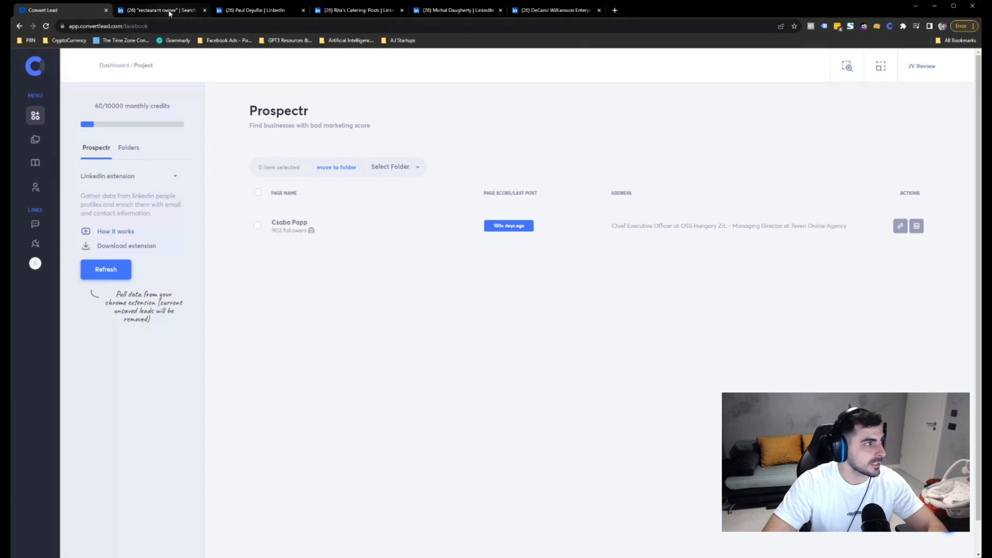
{"action": "left_click", "coordinate": [550, 10]}
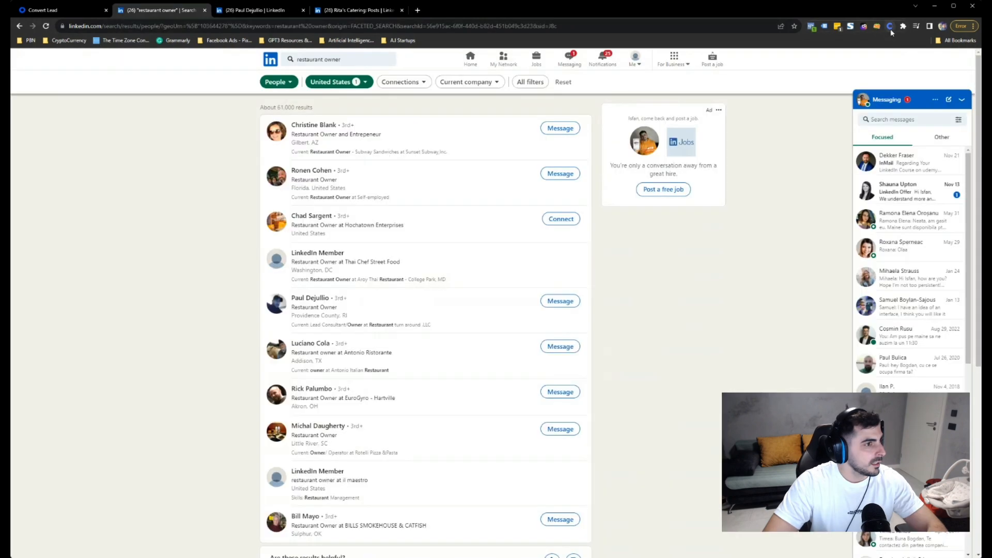
Step: Scrape the LinkedIn results and refresh Prospectr until six restaurant owner leads appear
{"action": "left_click", "coordinate": [889, 25]}
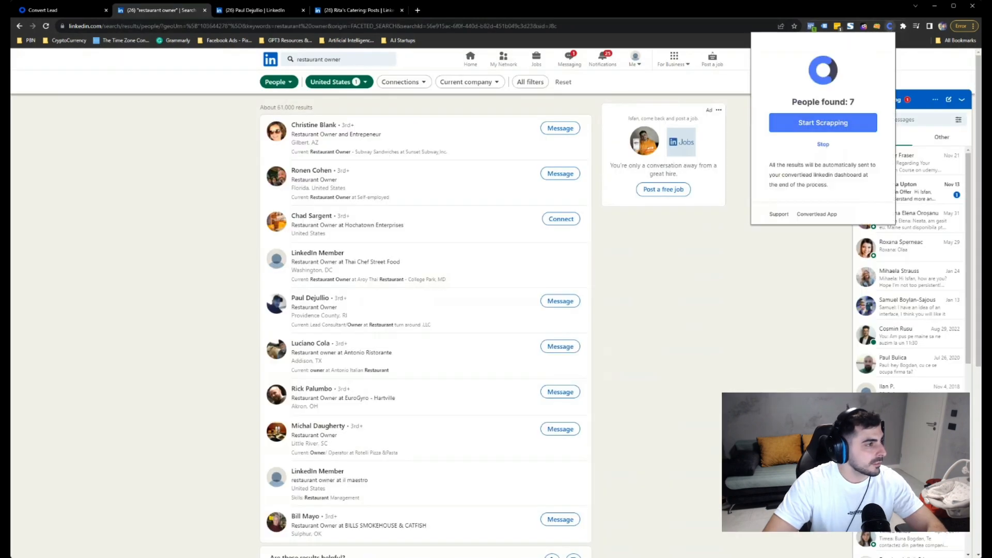
{"action": "left_click", "coordinate": [60, 11]}
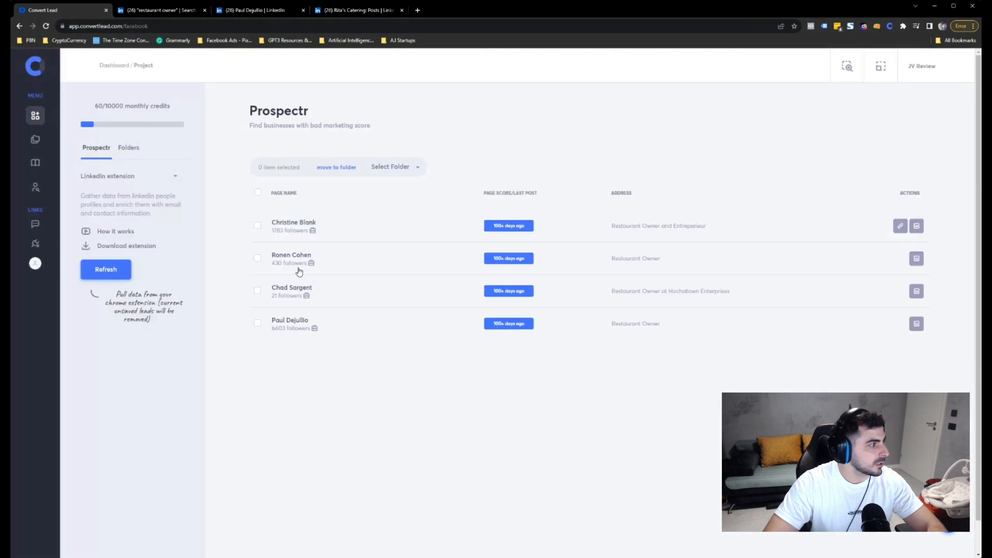
{"action": "mouse_move", "coordinate": [400, 291]}
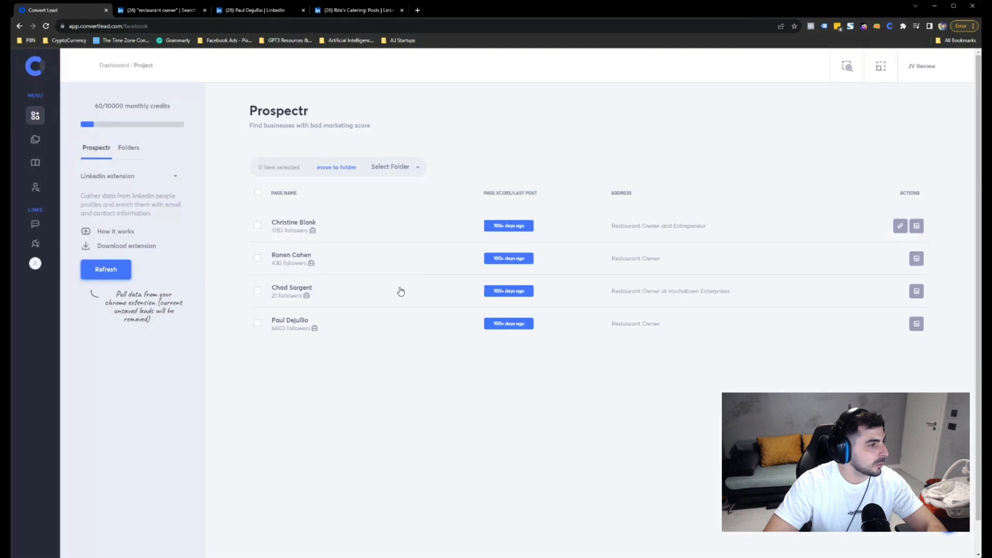
{"action": "mouse_move", "coordinate": [496, 204]}
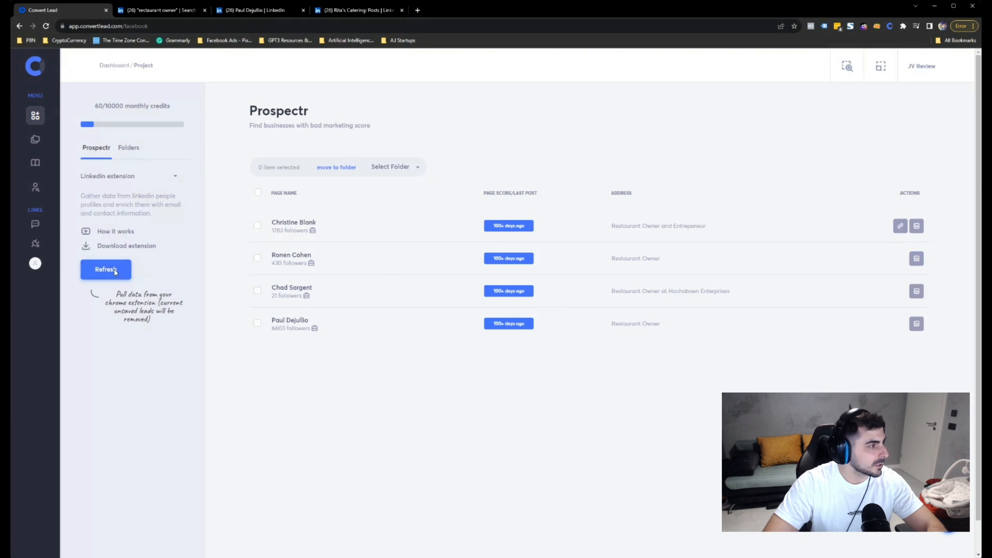
{"action": "left_click", "coordinate": [106, 268]}
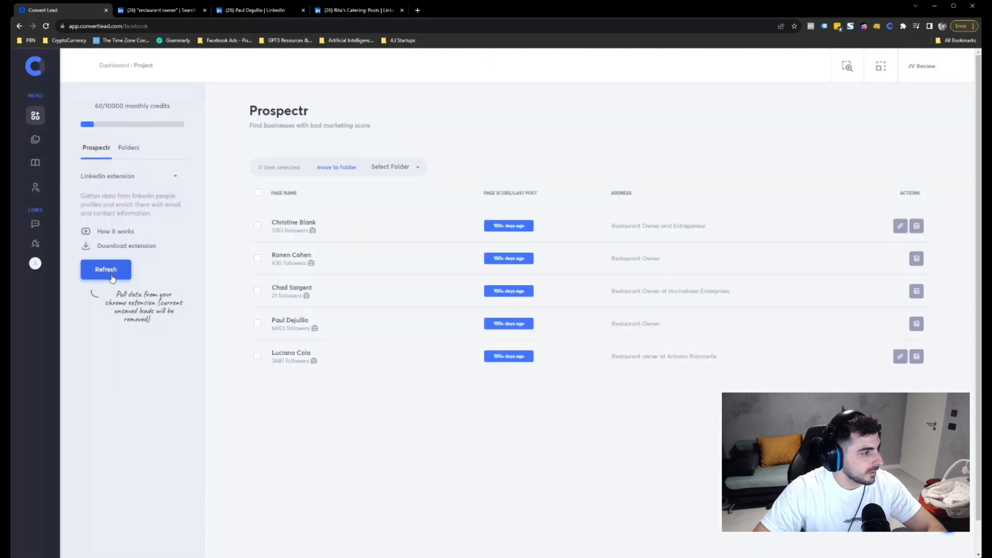
{"action": "left_click", "coordinate": [105, 269]}
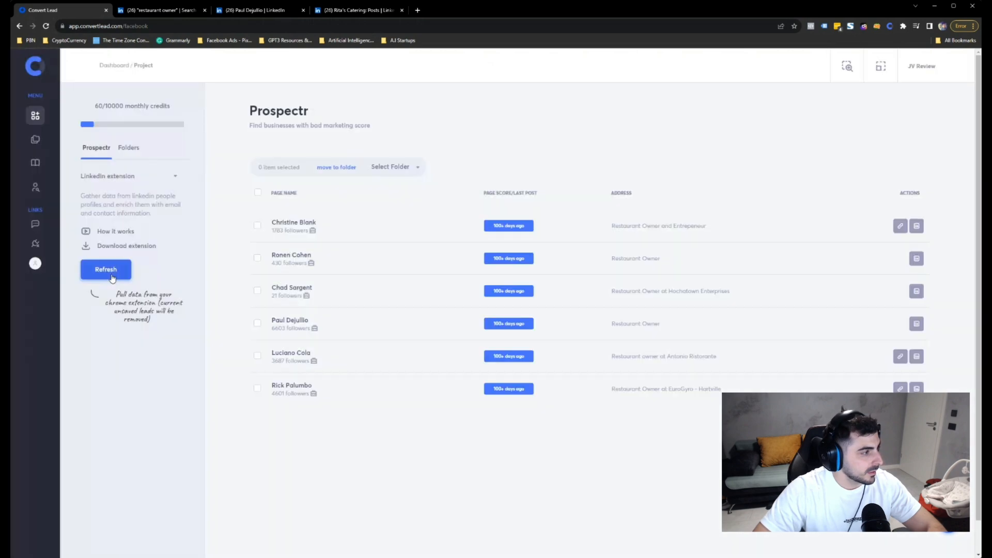
{"action": "mouse_move", "coordinate": [285, 369]}
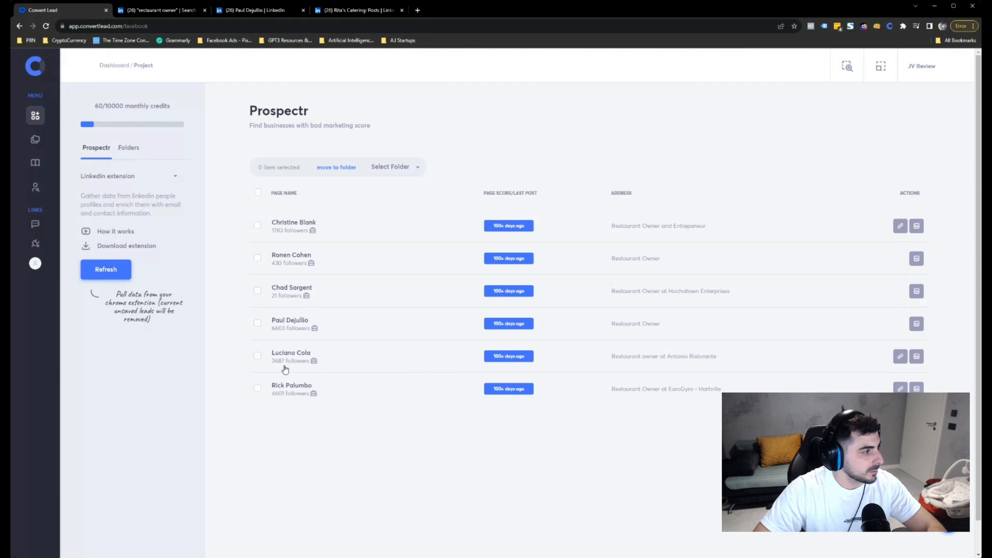
{"action": "mouse_move", "coordinate": [278, 324]}
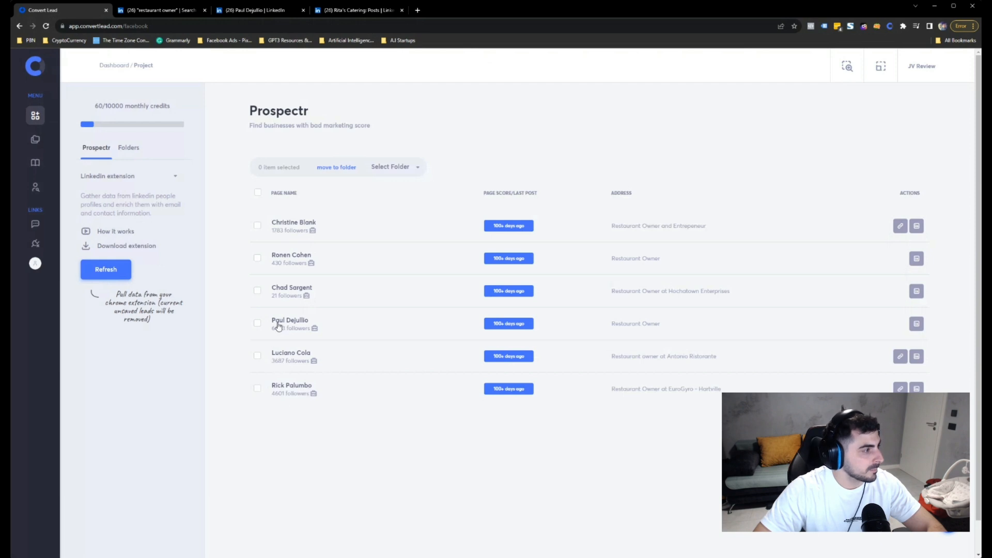
{"action": "mouse_move", "coordinate": [283, 259]}
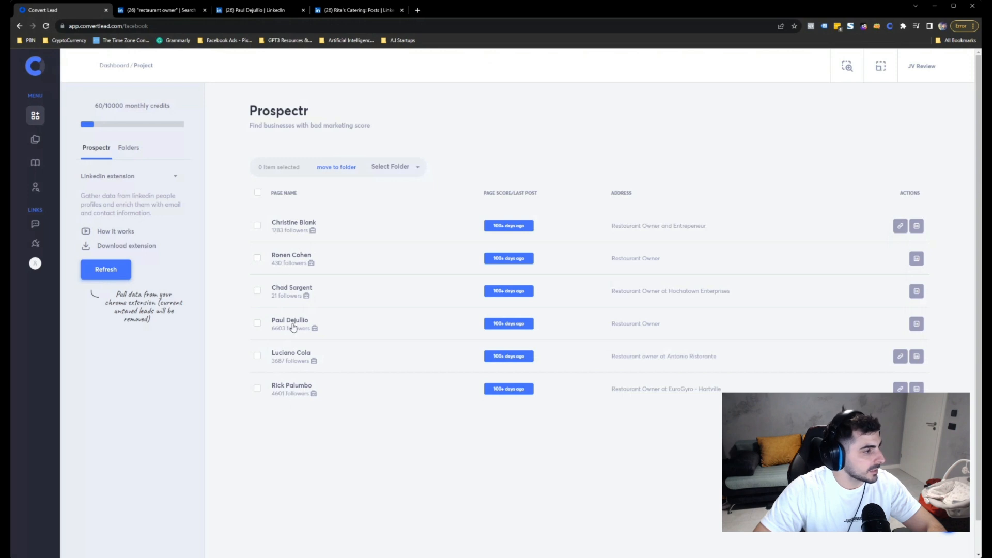
{"action": "mouse_move", "coordinate": [683, 368]}
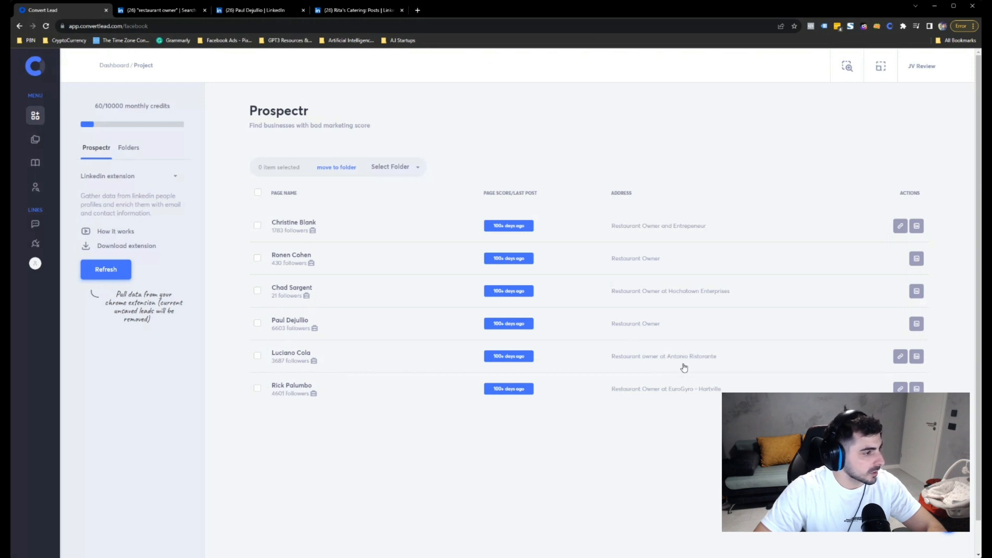
{"action": "mouse_move", "coordinate": [787, 316]}
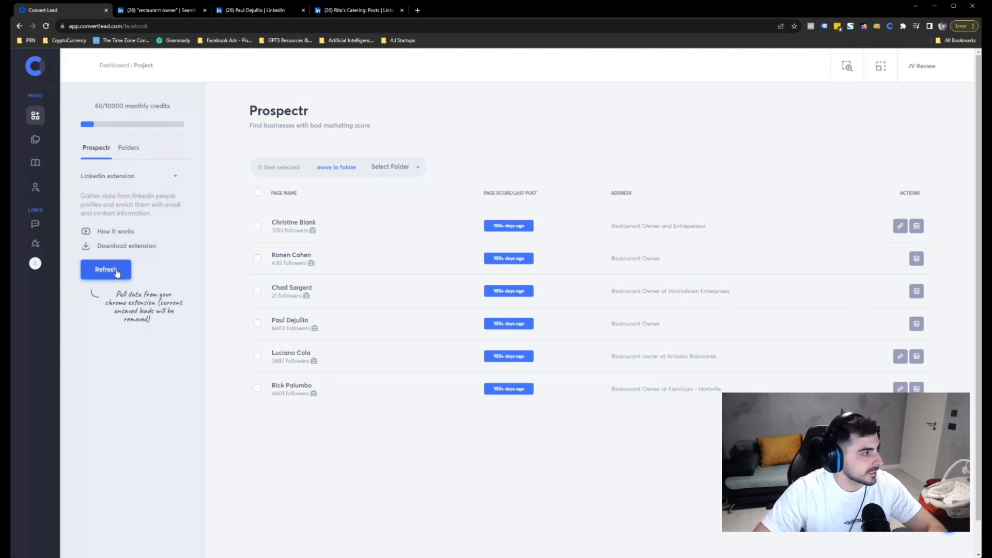
Step: Refresh the prospect list, select all six leads, check the Select Folder choices and go to Folders
{"action": "left_click", "coordinate": [105, 269]}
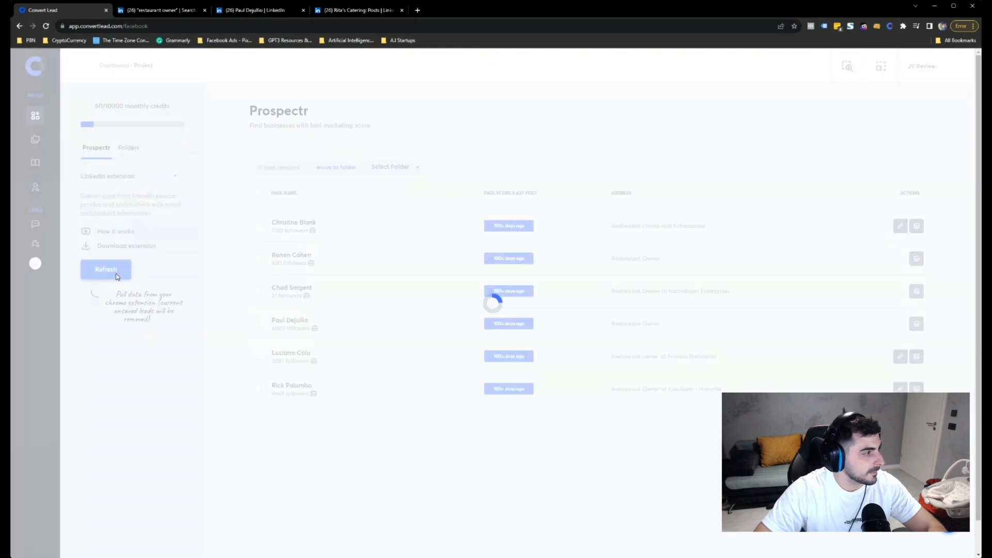
{"action": "left_click", "coordinate": [105, 269]}
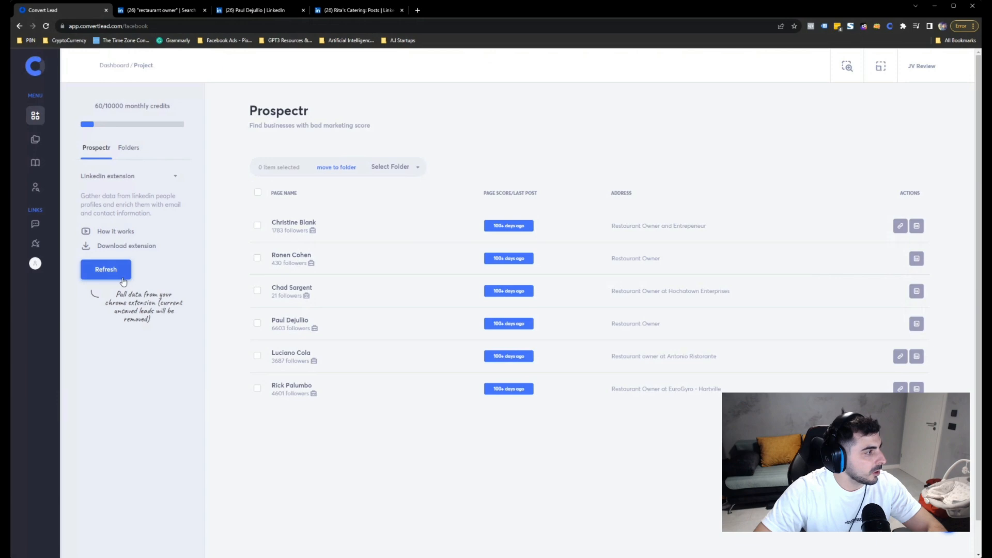
{"action": "left_click", "coordinate": [257, 192]}
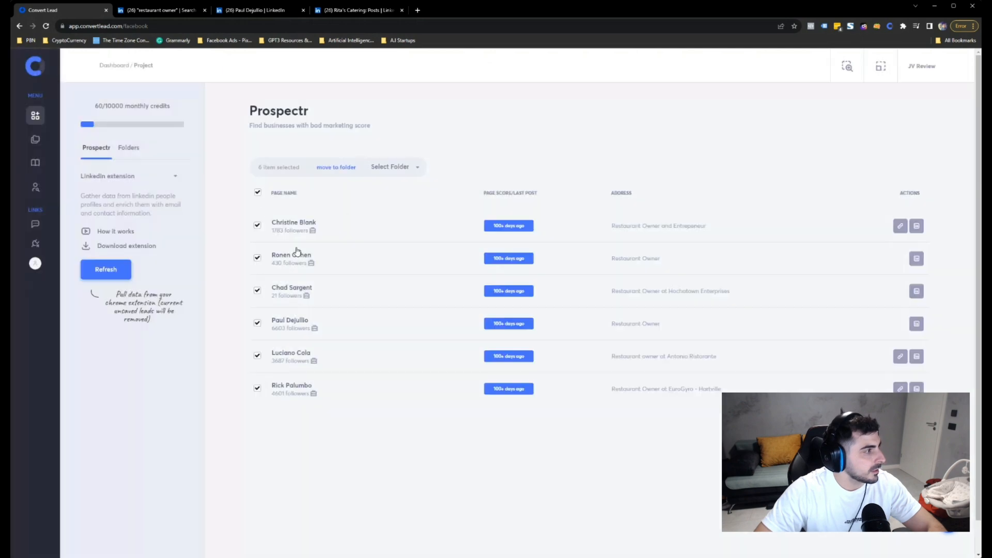
{"action": "left_click", "coordinate": [393, 166]}
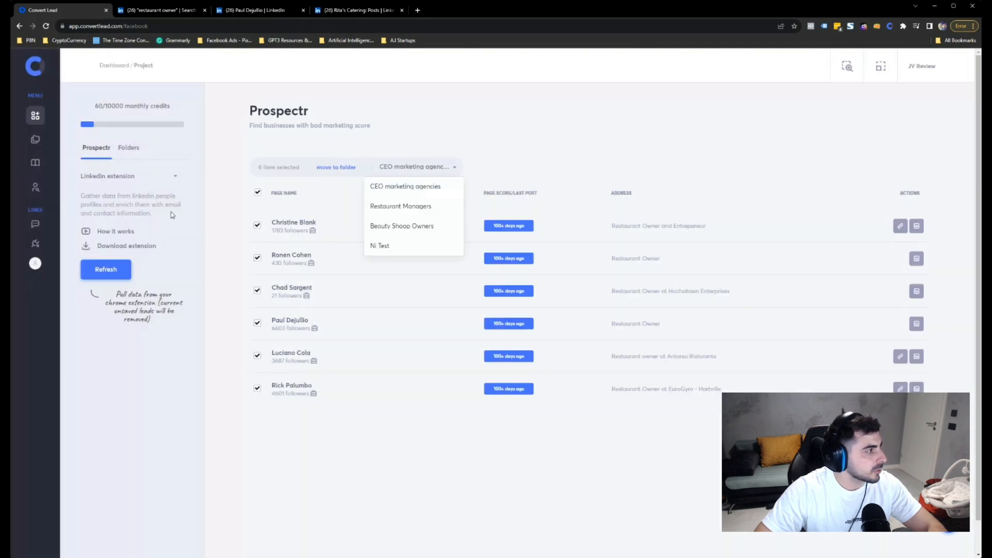
{"action": "left_click", "coordinate": [128, 147]}
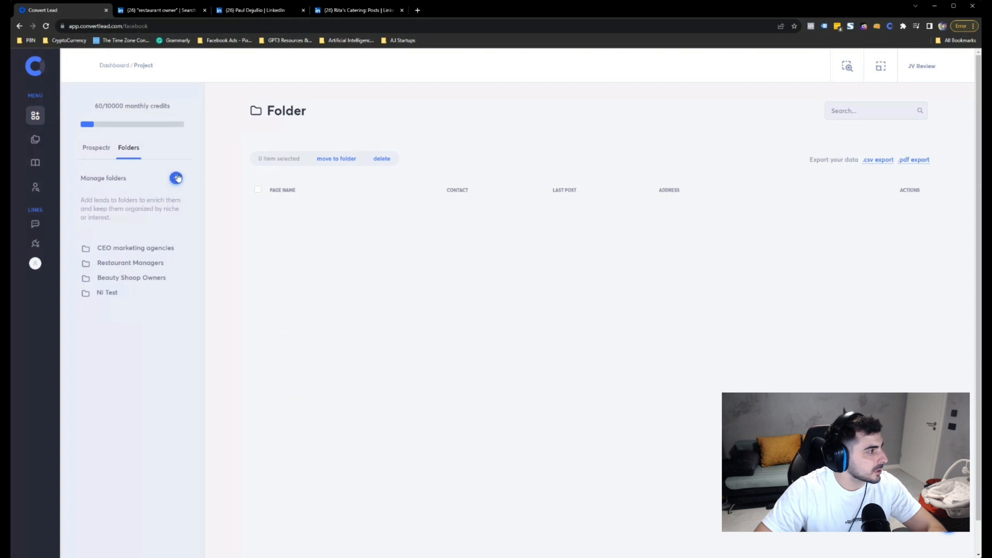
Step: Create a folder named 'restaurant Owners in USA', save it and return to the Prospectr list
{"action": "left_click", "coordinate": [177, 177]}
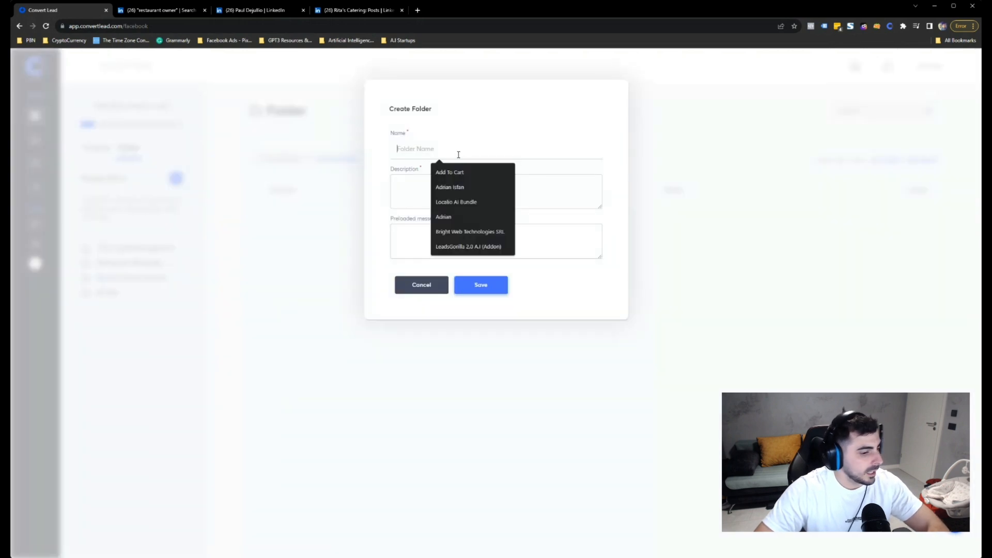
{"action": "type", "text": "restaurant Owners in"}
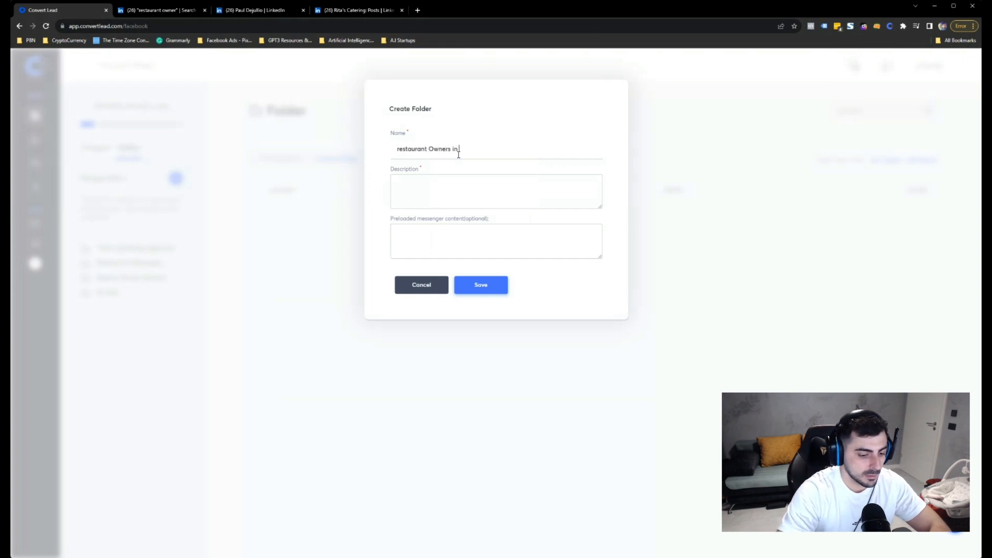
{"action": "type", "text": "USA"}
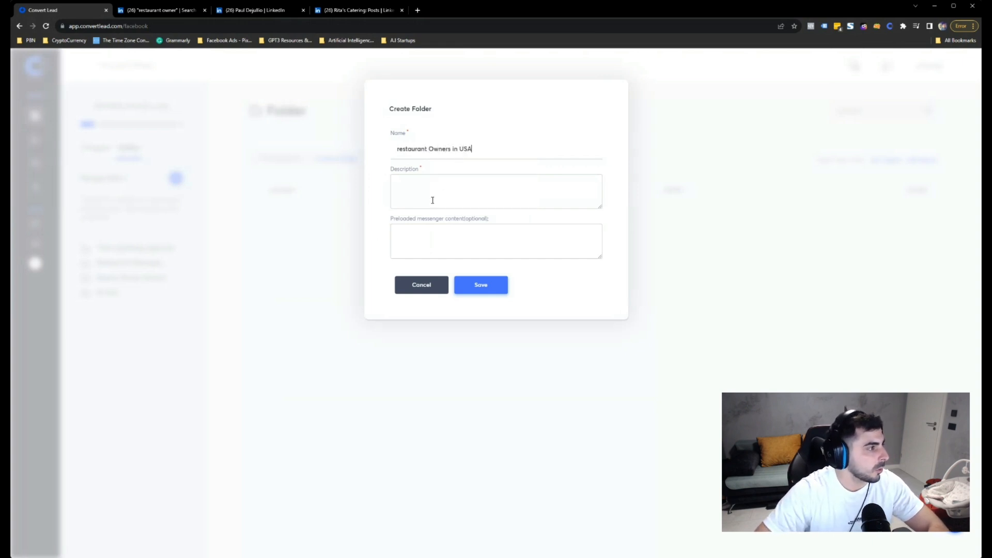
{"action": "left_click", "coordinate": [480, 285]}
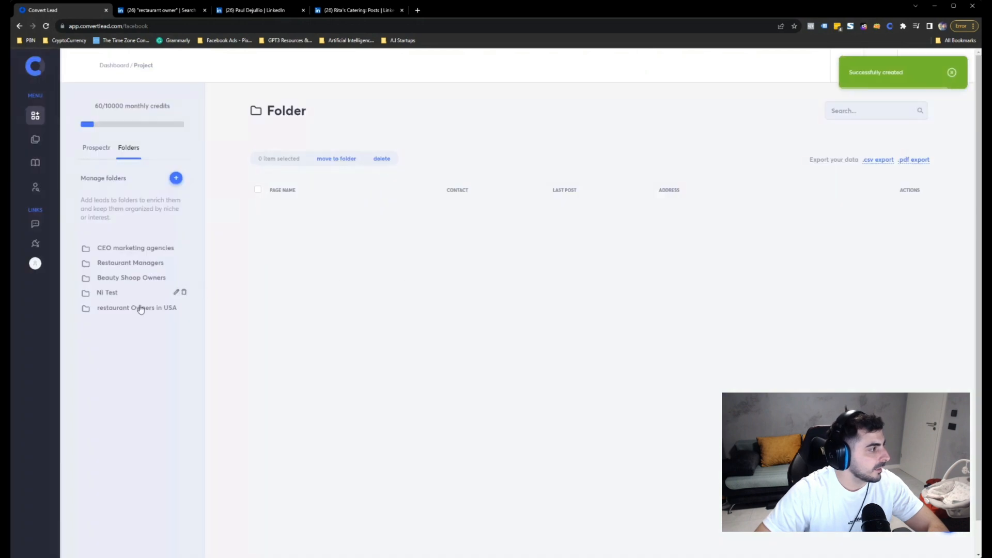
{"action": "left_click", "coordinate": [96, 148]}
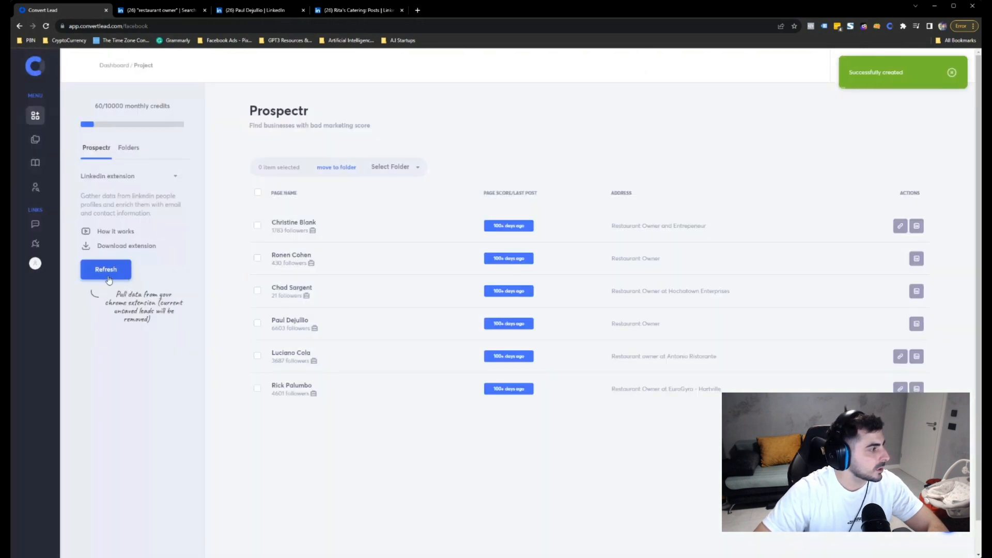
Step: Move all six selected leads into the 'restaurant Owners in USA' folder and view its leads with emails
{"action": "left_click", "coordinate": [257, 192]}
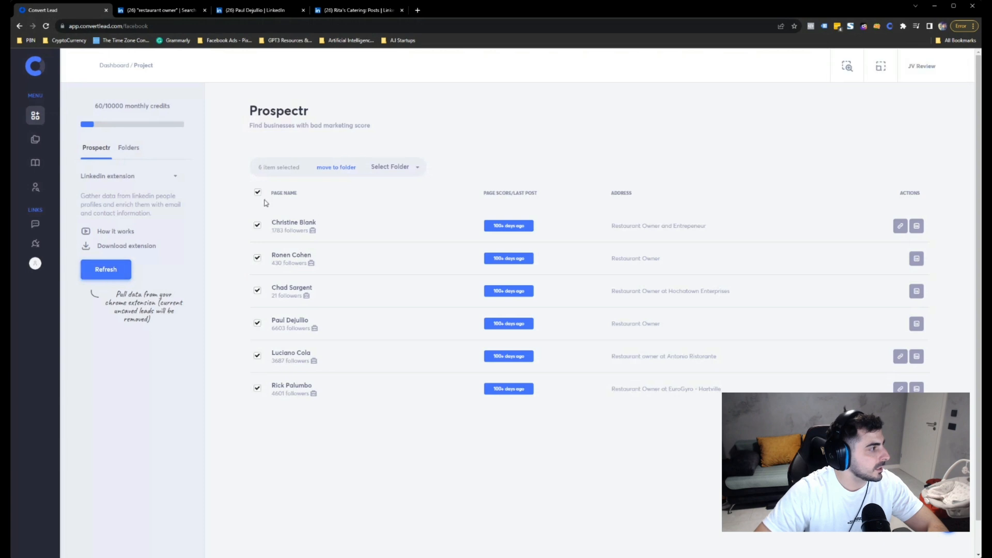
{"action": "left_click", "coordinate": [392, 167]}
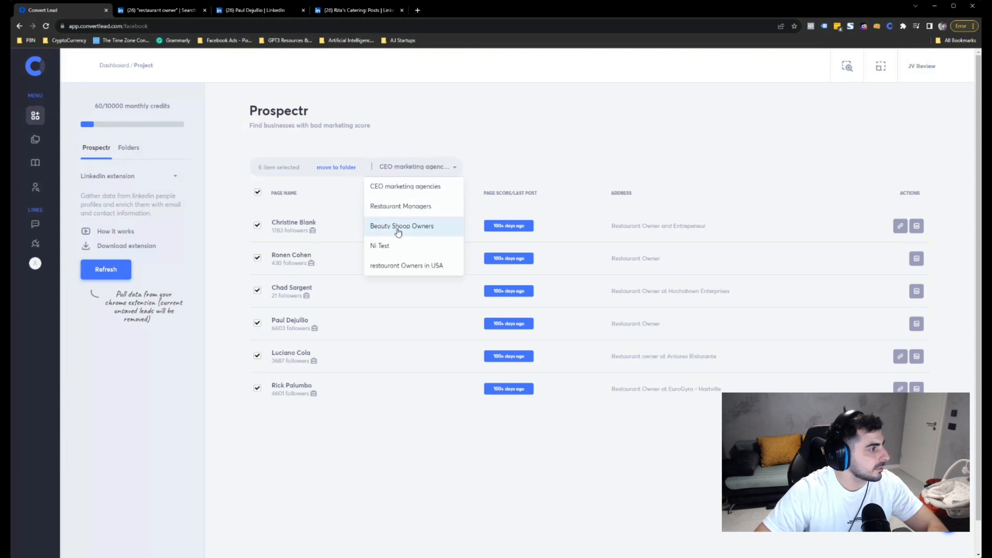
{"action": "left_click", "coordinate": [406, 265]}
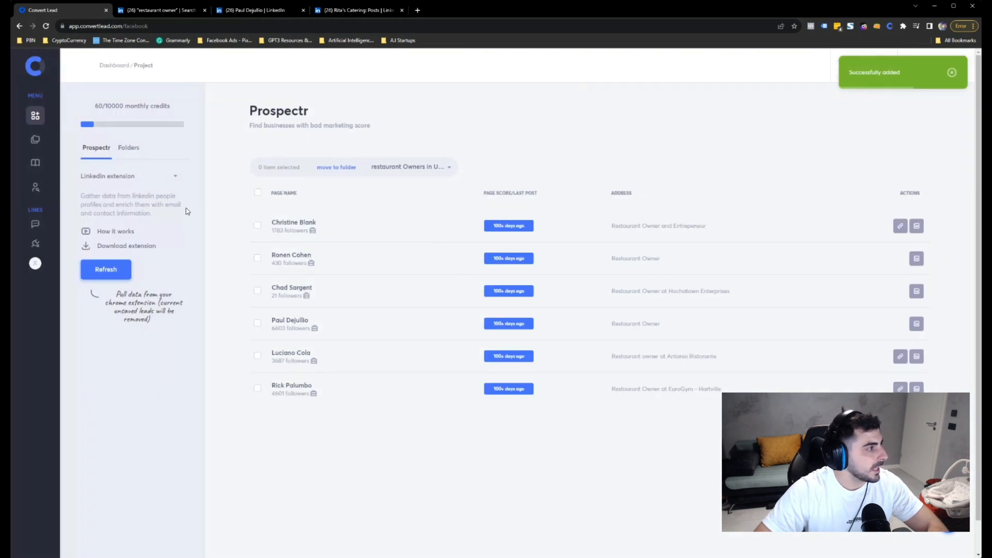
{"action": "left_click", "coordinate": [129, 148]}
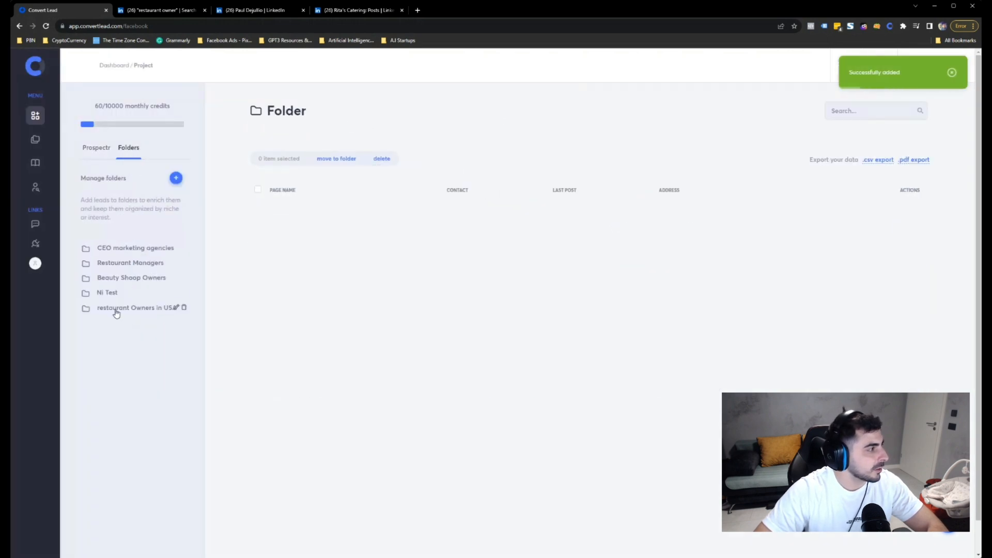
{"action": "left_click", "coordinate": [136, 308]}
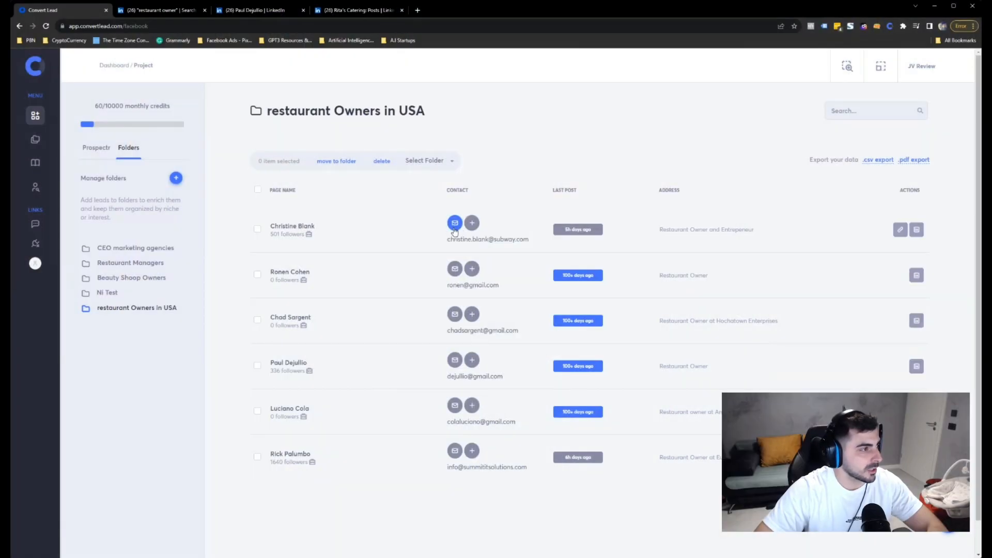
Step: Start a CRM lead from the first contact with status NEW and the qq integration
{"action": "left_click", "coordinate": [471, 222]}
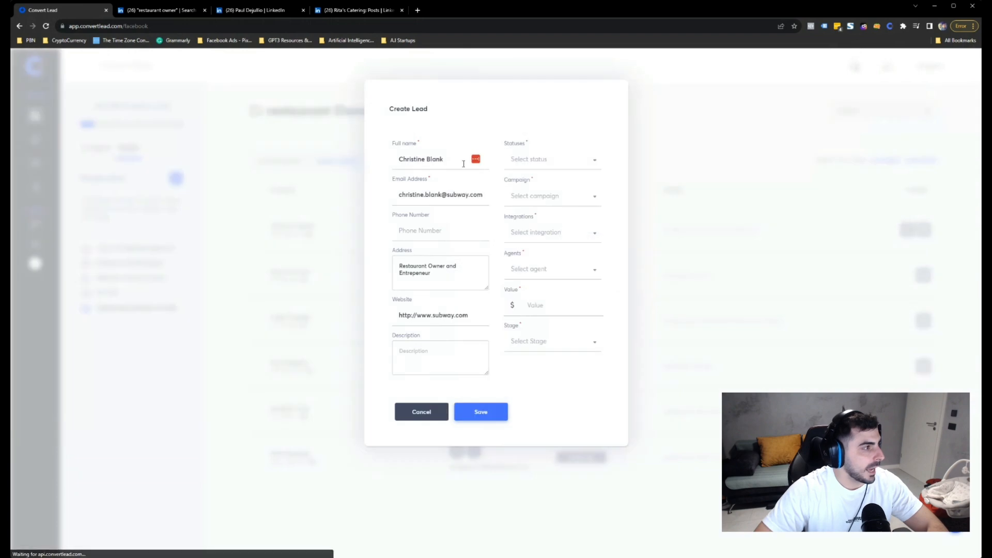
{"action": "left_click", "coordinate": [551, 159]}
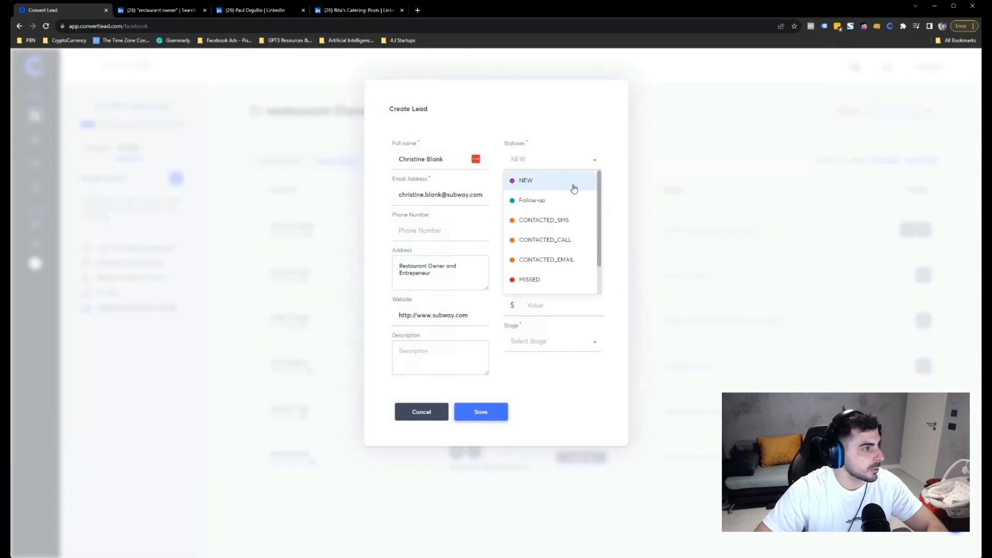
{"action": "left_click", "coordinate": [526, 180]}
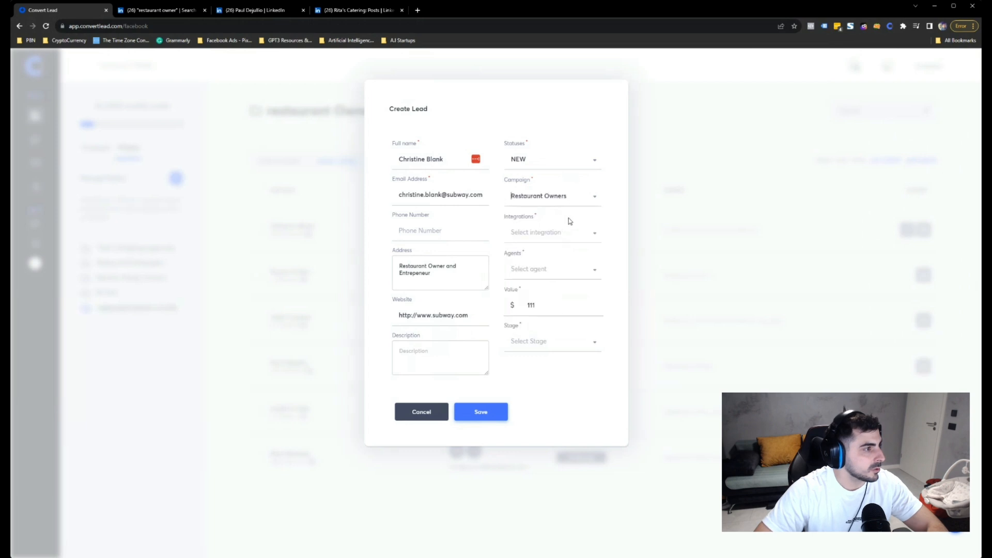
{"action": "type", "text": "qq"}
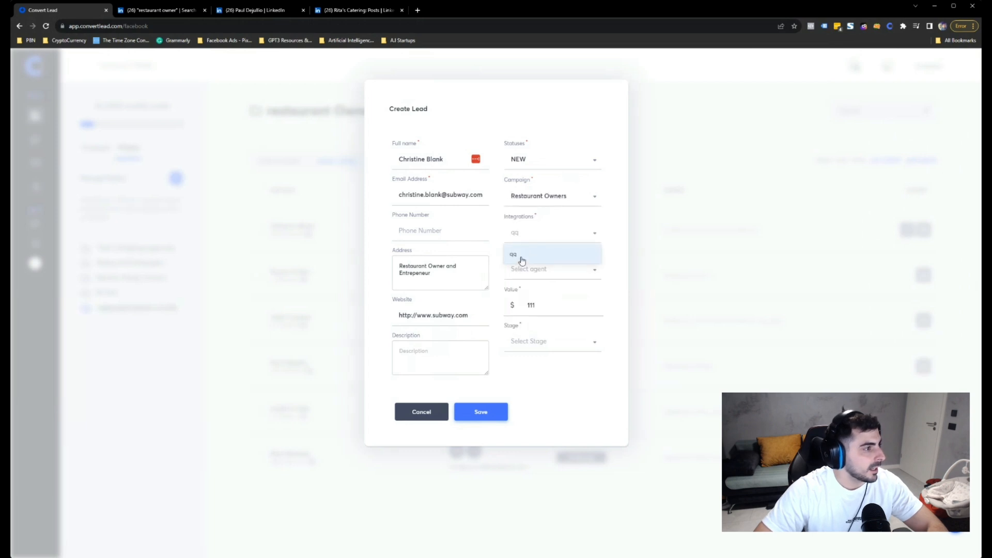
{"action": "left_click", "coordinate": [513, 254]}
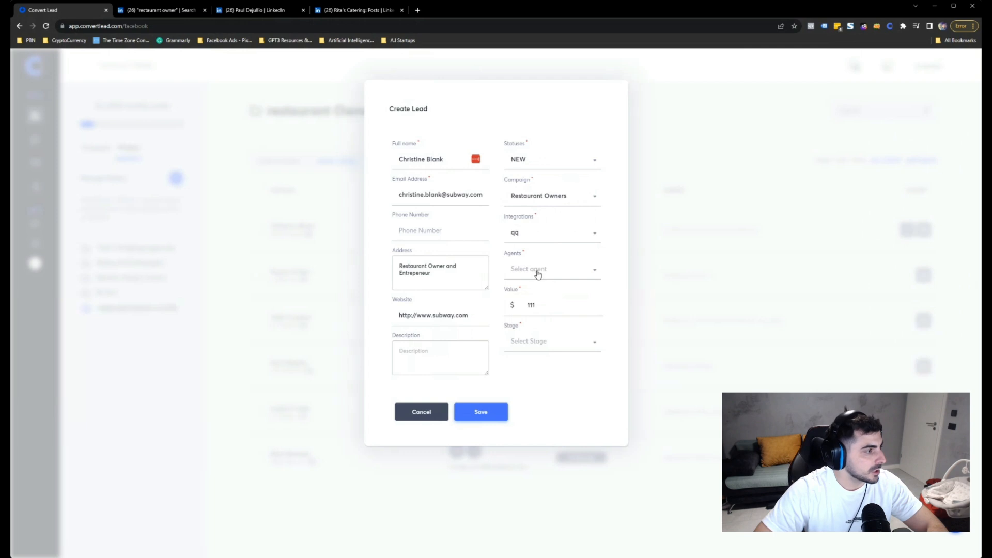
{"action": "left_click", "coordinate": [537, 269]}
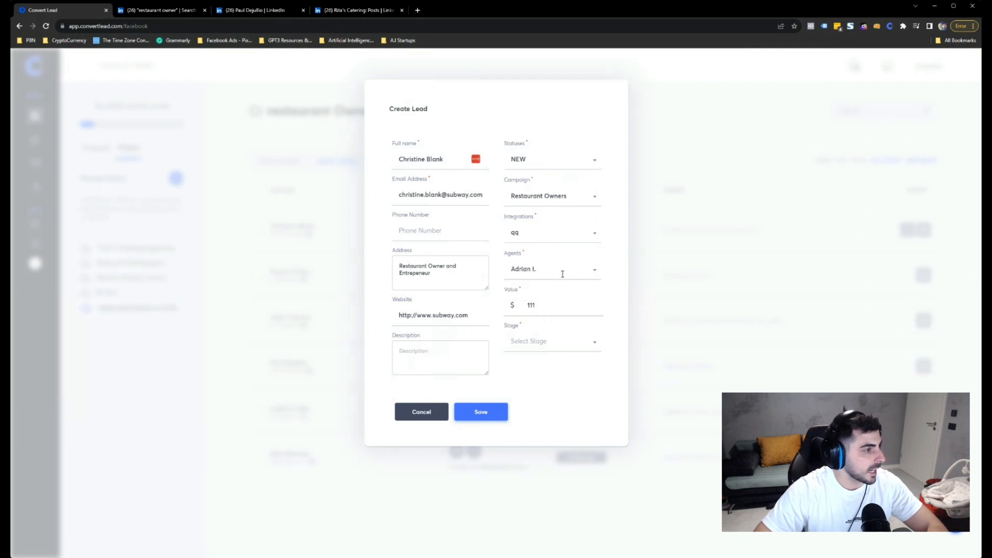
{"action": "mouse_move", "coordinate": [599, 327]}
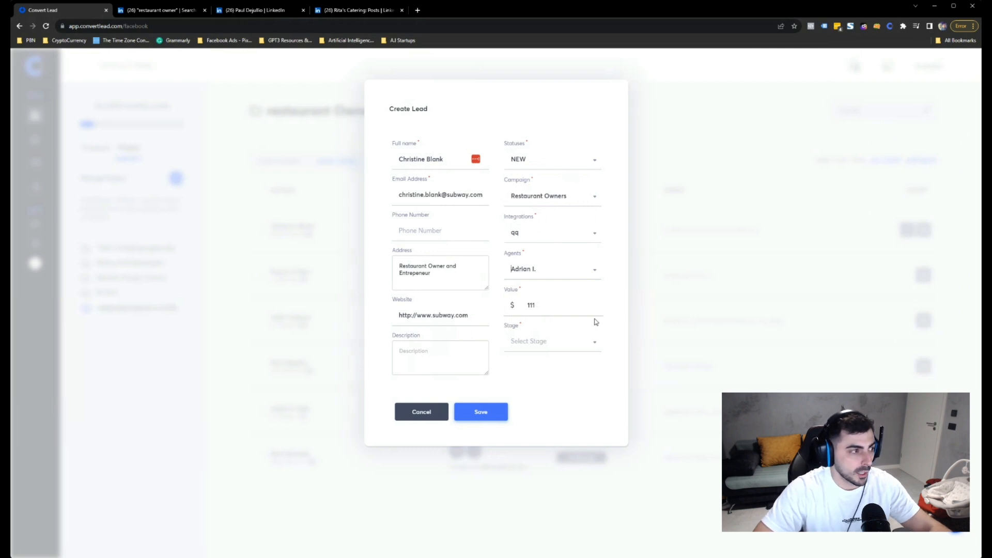
{"action": "left_click", "coordinate": [550, 269]}
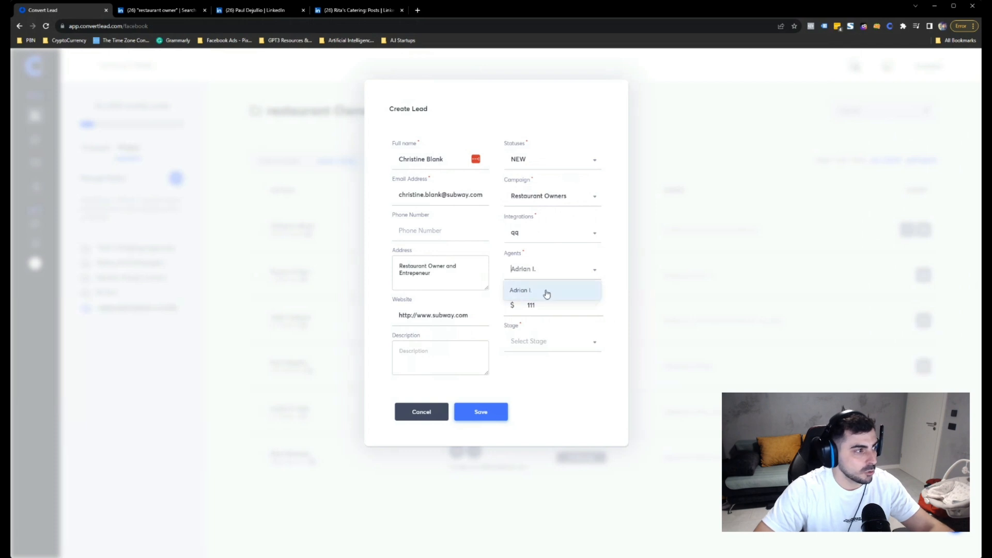
{"action": "left_click", "coordinate": [520, 289]}
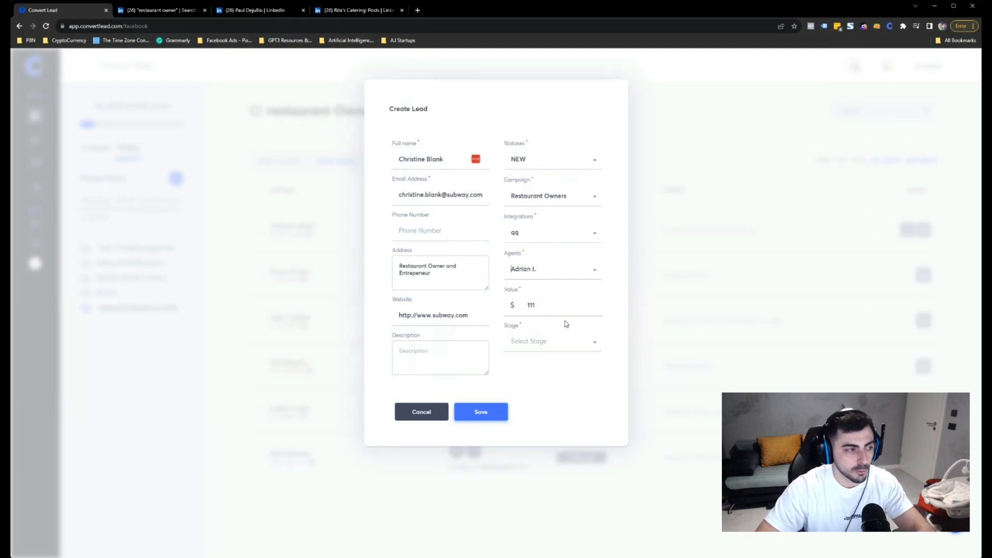
{"action": "left_click", "coordinate": [550, 341]}
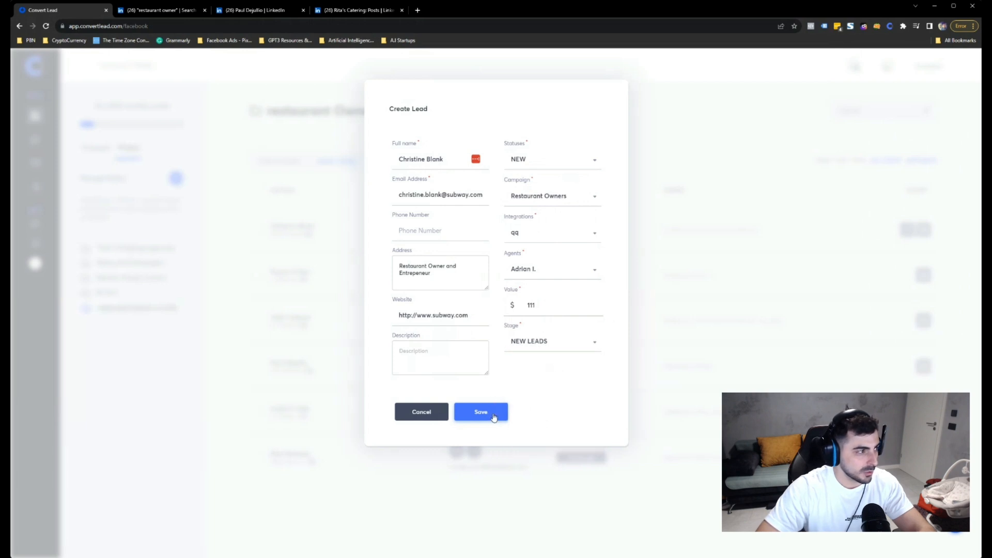
{"action": "left_click", "coordinate": [480, 412]}
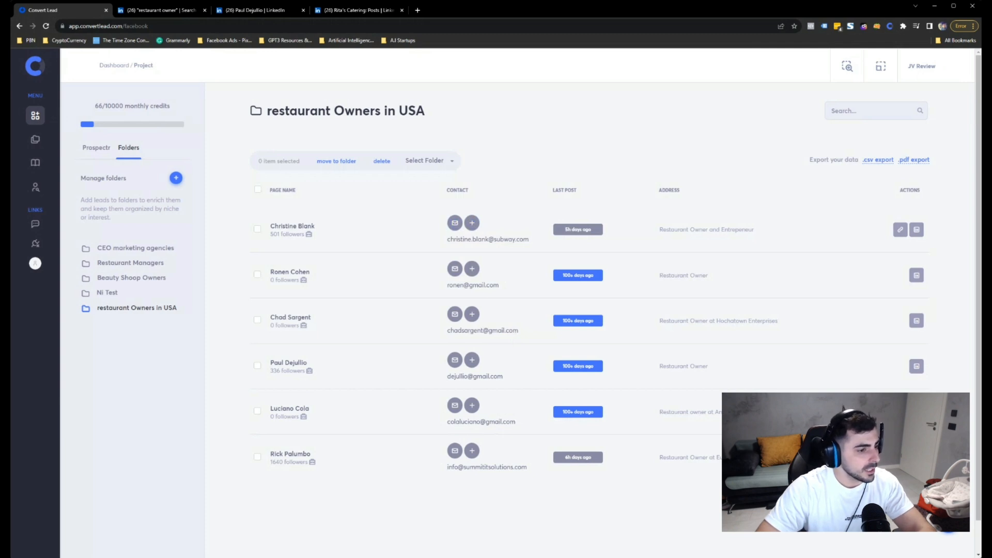
Step: Ask the AI writer to craft an outreach message dedicated for restaurant owners
{"action": "left_click", "coordinate": [916, 275]}
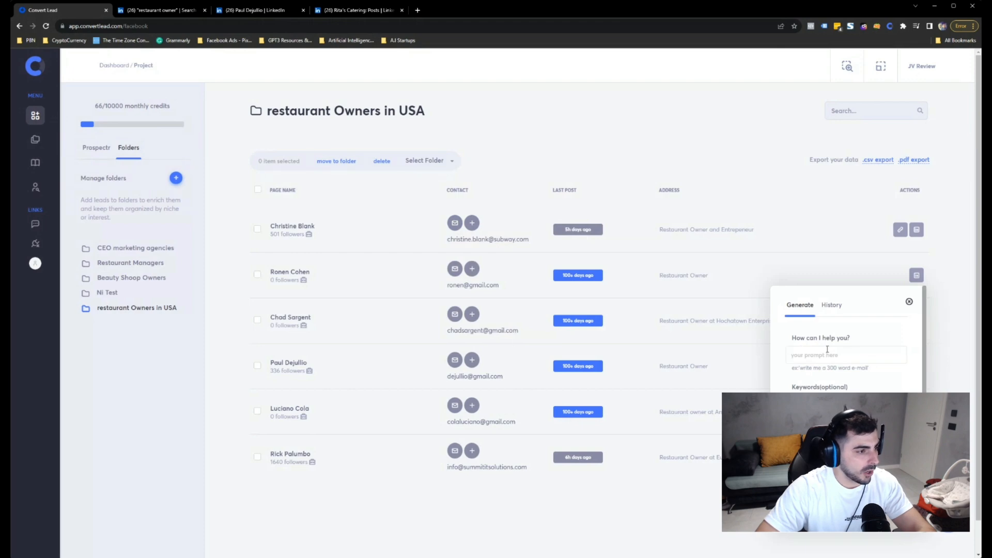
{"action": "left_click", "coordinate": [846, 355]}
{"action": "type", "text": "i want to"}
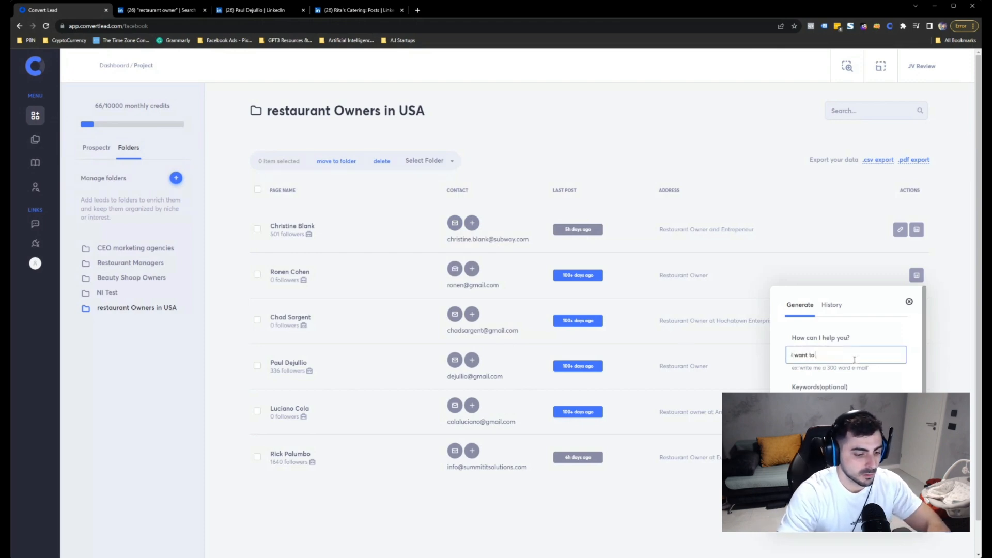
{"action": "type", "text": "craft an email to"}
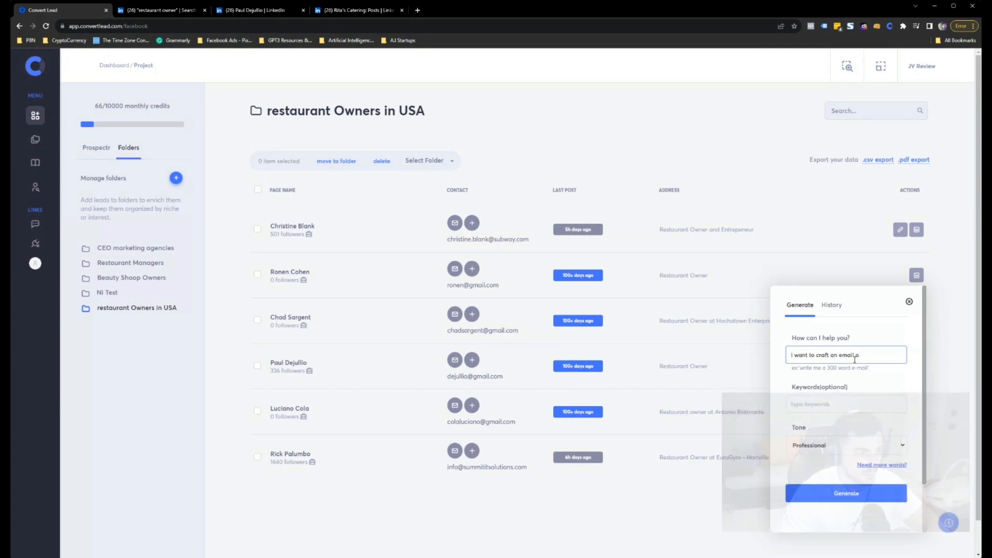
{"action": "type", "text": ", outre"}
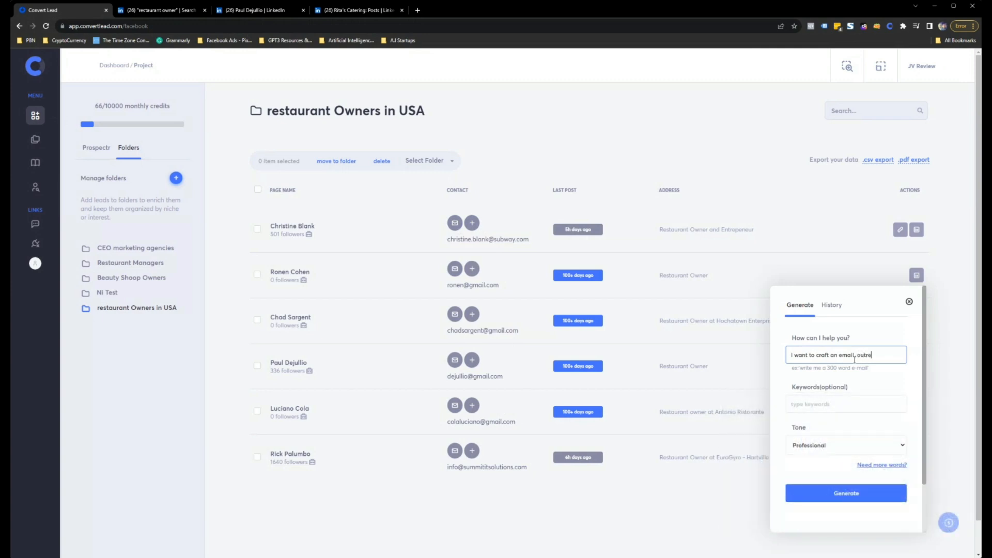
{"action": "type", "text": "outreach message"}
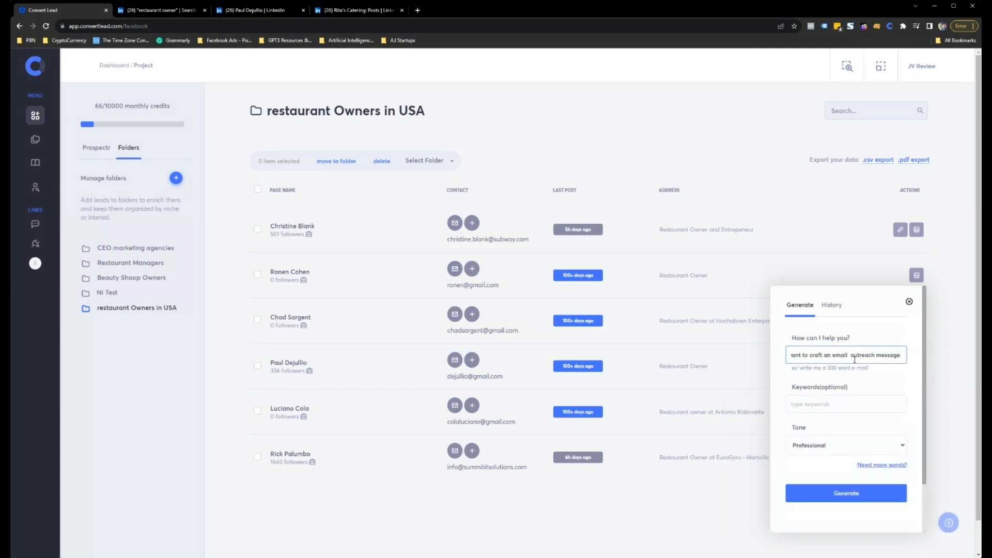
{"action": "type", "text": "dedicated for re"}
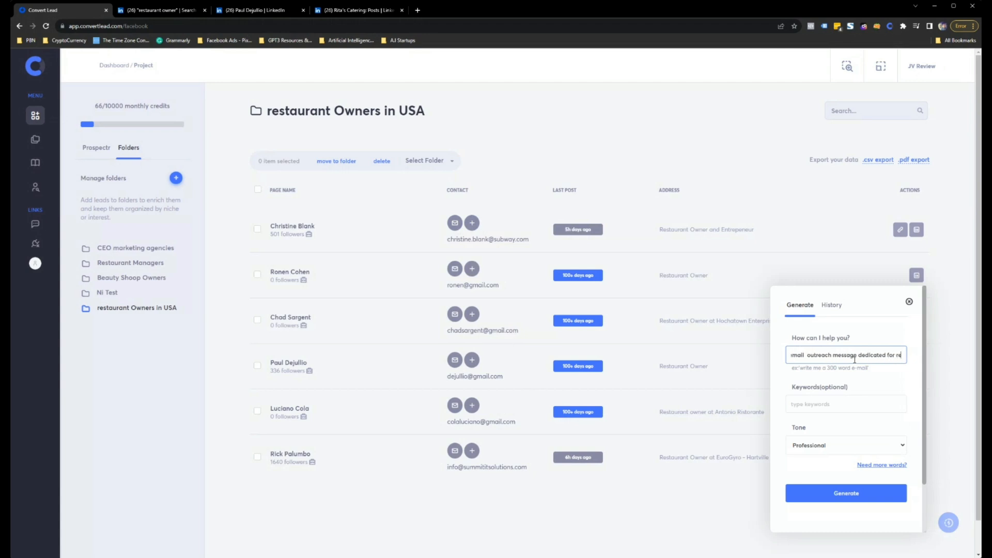
{"action": "type", "text": "restaurant owners to"}
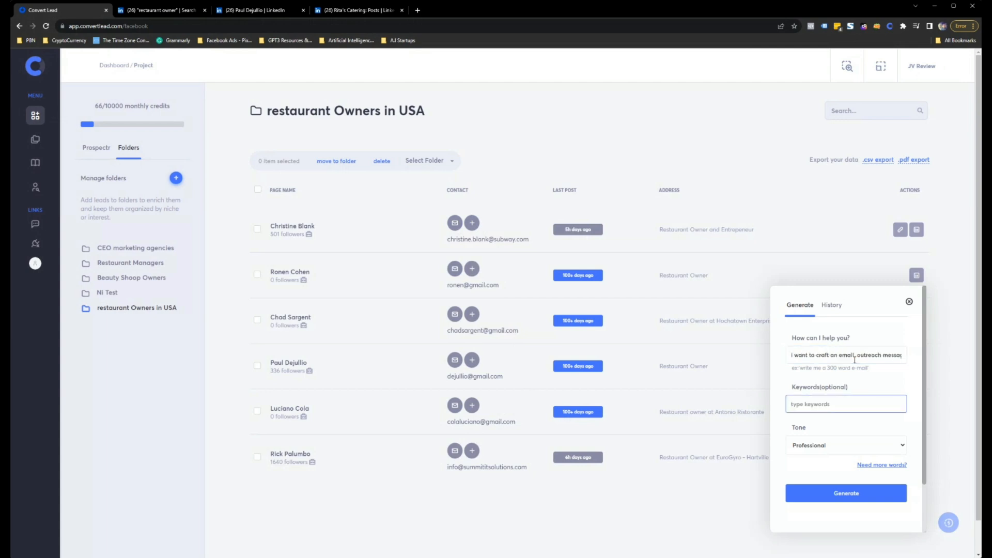
Step: Add keywords like restaurant owners, agency marketing, restaurant clients and digital marketing services with a Professional tone
{"action": "type", "text": "restaurant owners, digital"}
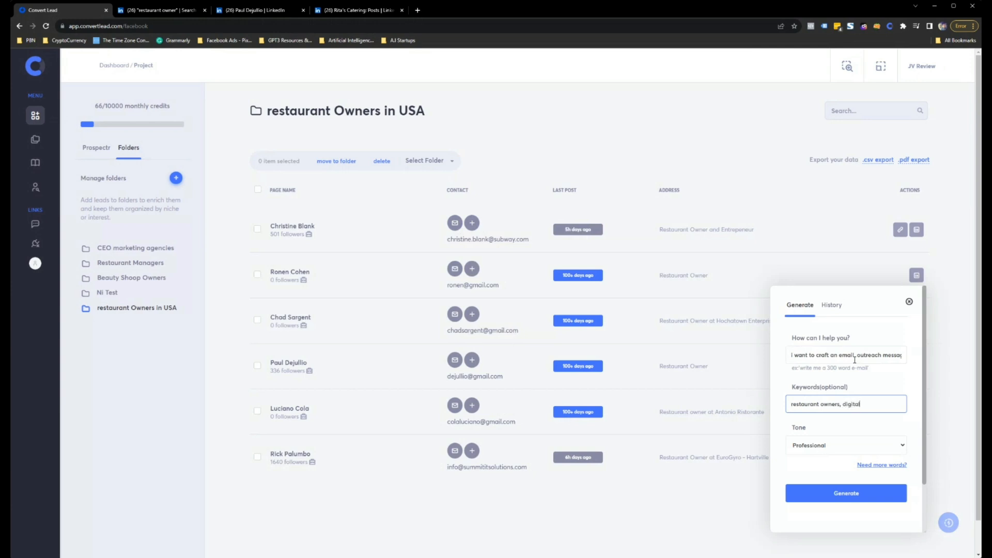
{"action": "type", "text": "marketing sevices, d"}
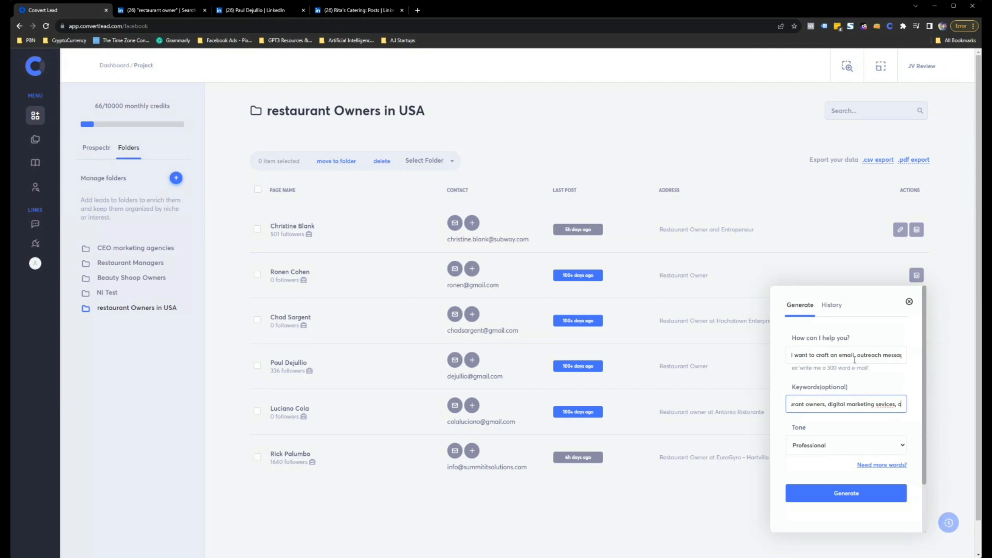
{"action": "type", "text": "agency marketing,"}
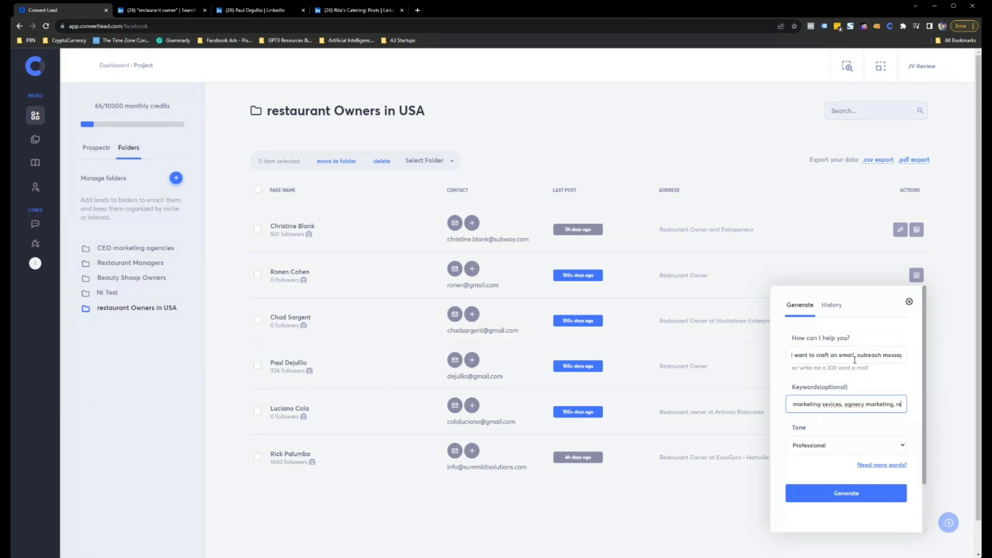
{"action": "type", "text": "restaurant clients,"}
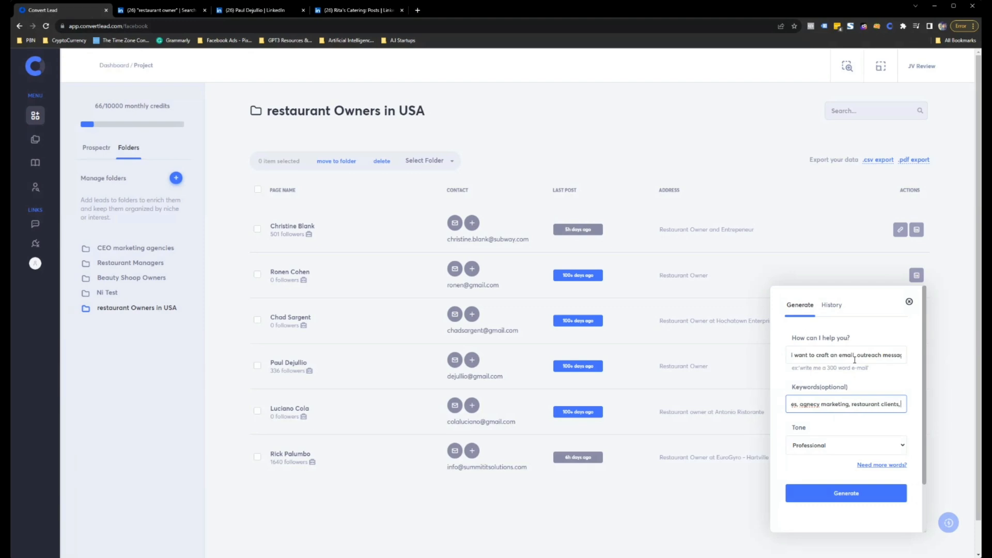
{"action": "type", "text": "restaurant owners, digital marketing services"}
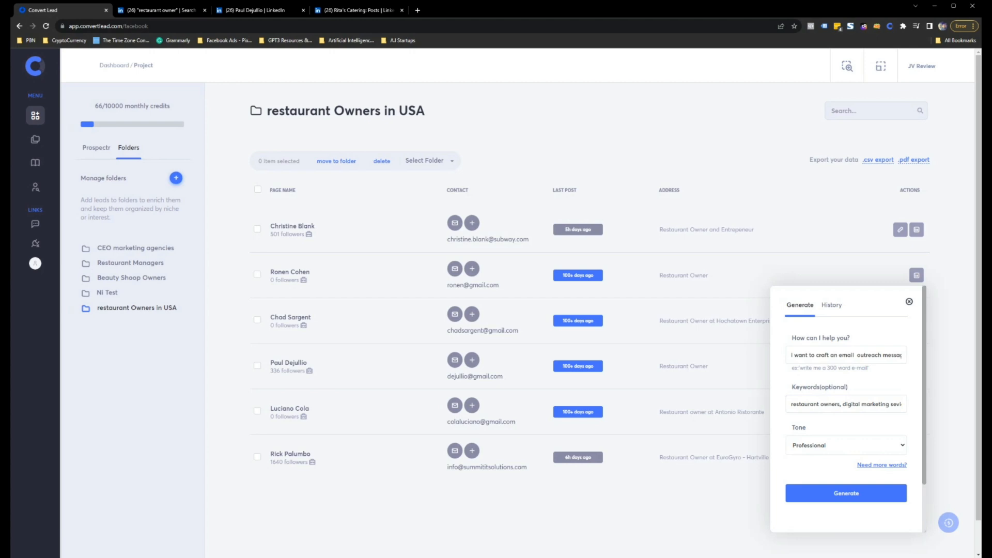
{"action": "mouse_move", "coordinate": [848, 455]}
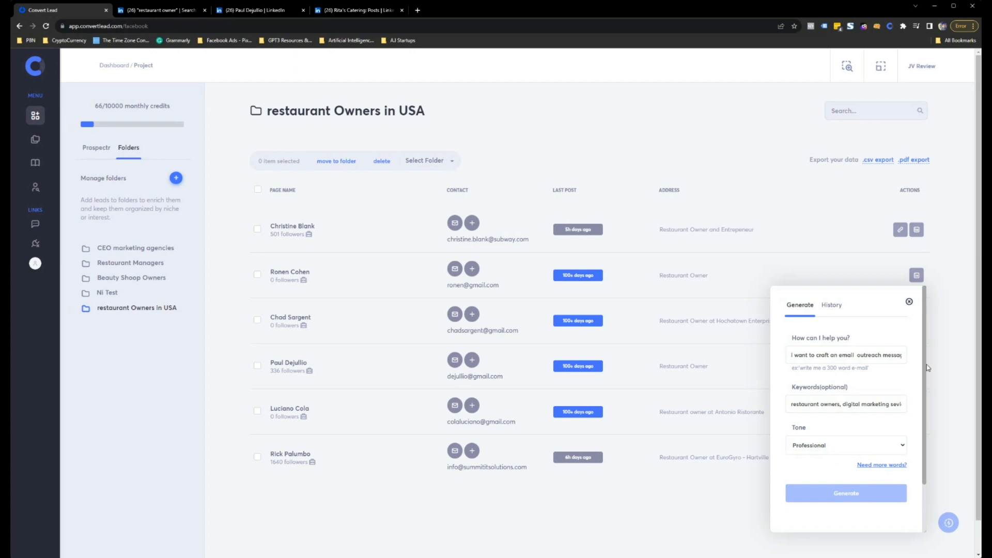
{"action": "scroll", "scroll_direction": "down", "scroll_amount": 3}
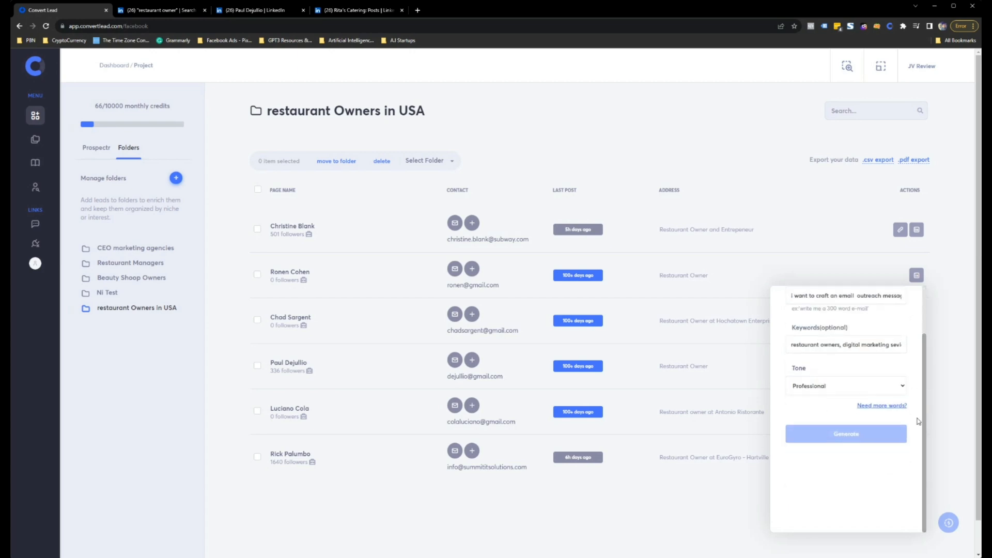
{"action": "mouse_move", "coordinate": [912, 389]}
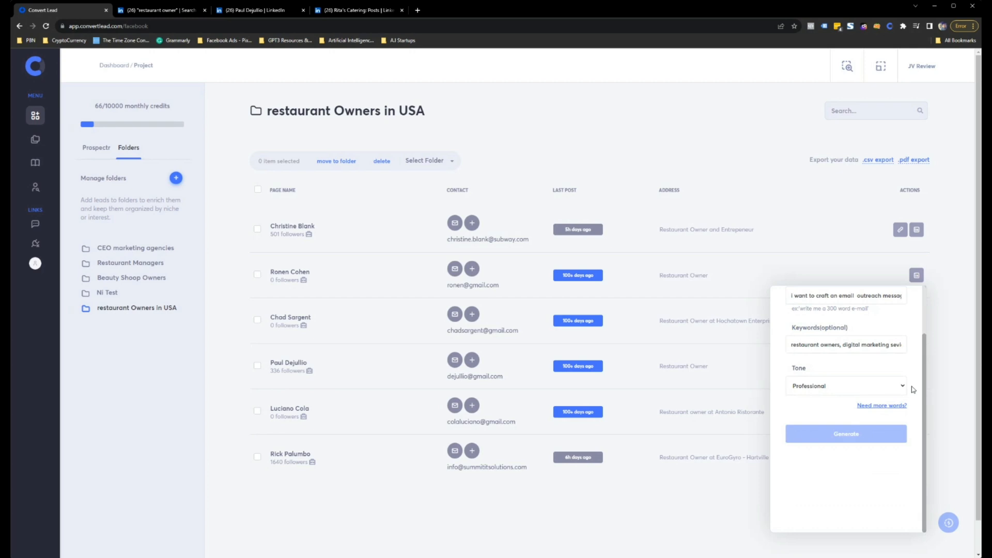
{"action": "mouse_move", "coordinate": [937, 381]}
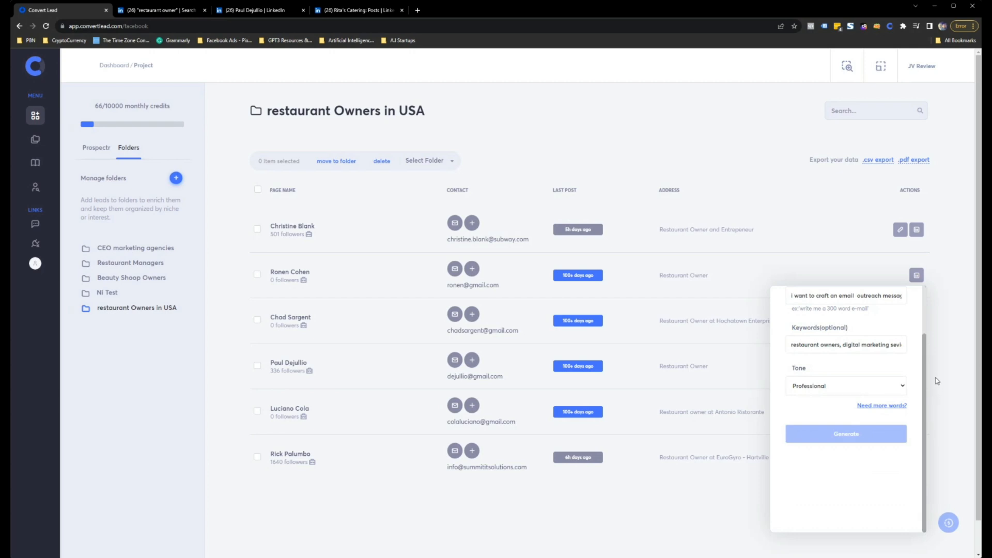
{"action": "mouse_move", "coordinate": [889, 376]}
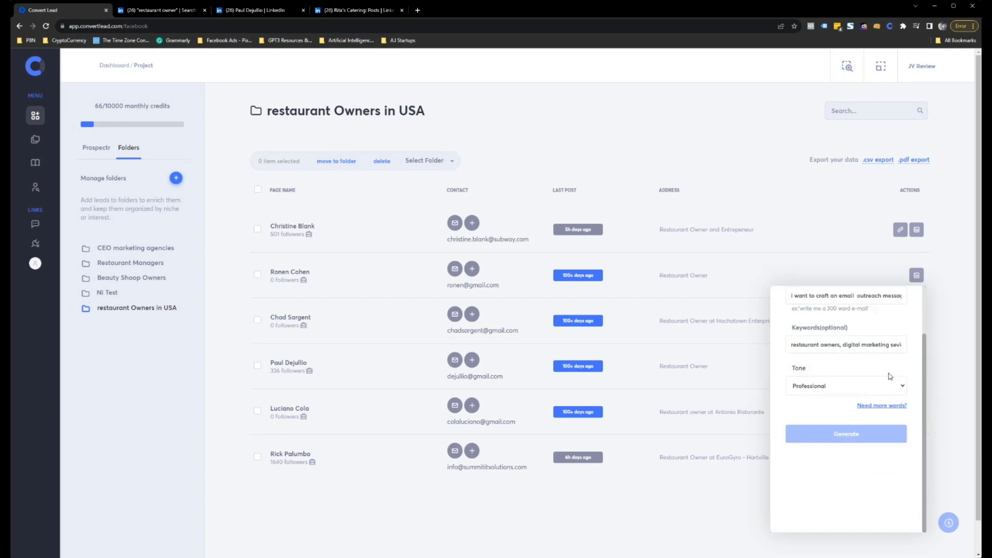
Step: Generate the outreach email and bring its text into the Send Email composer
{"action": "left_click", "coordinate": [846, 433]}
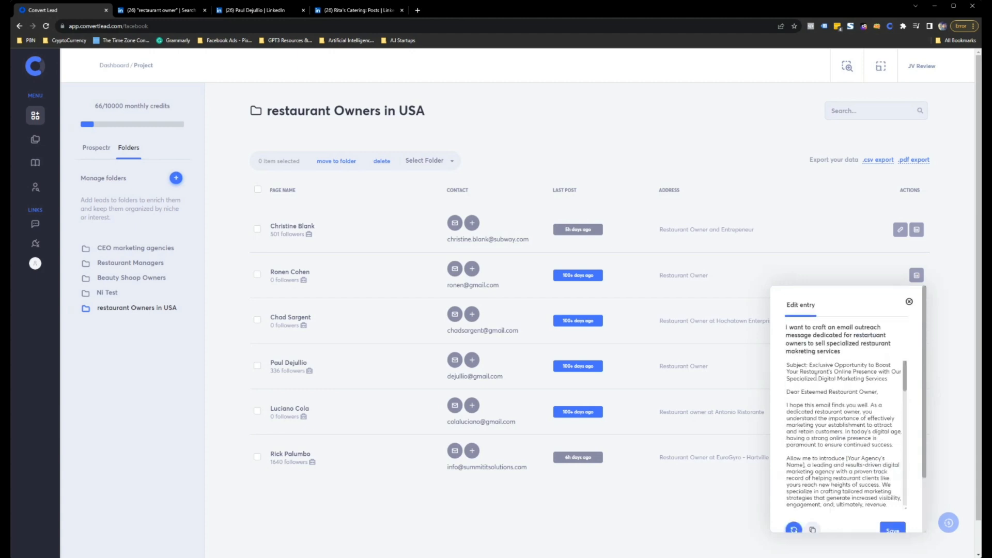
{"action": "scroll", "scroll_direction": "down", "scroll_amount": 3}
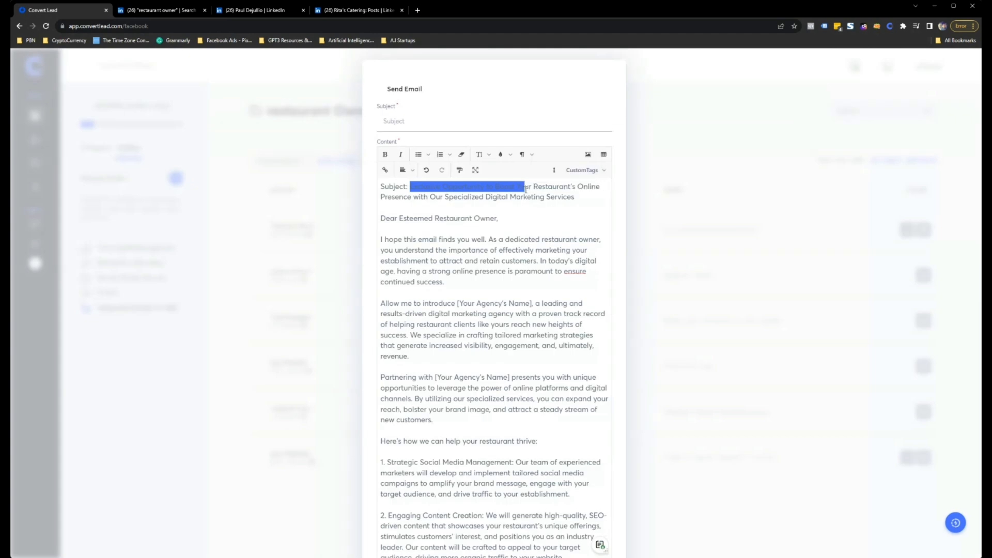
Step: Move the subject line into the Subject field and greet the lead with a {{name}} tag
{"action": "left_click_drag", "start_coordinate": [524, 186], "coordinate": [593, 197]}
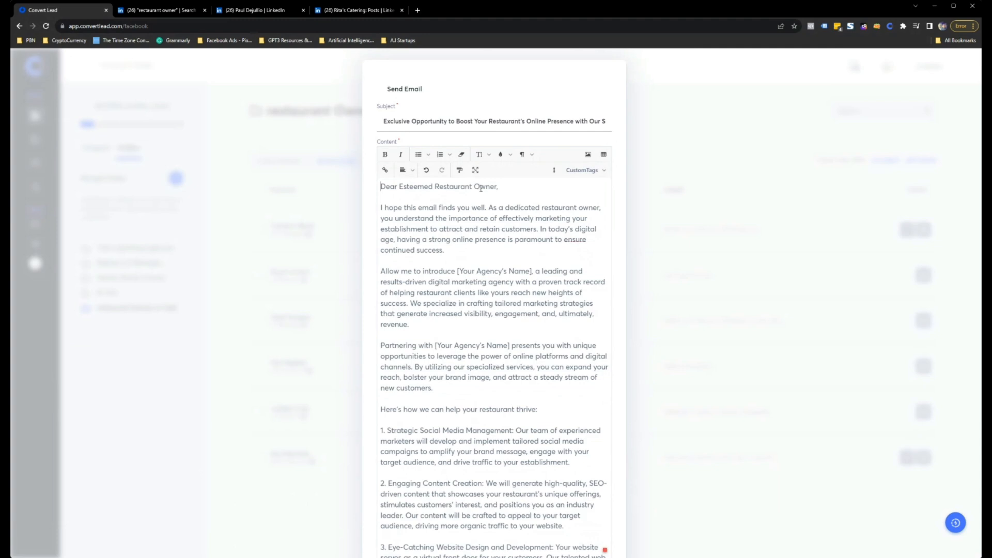
{"action": "double_click", "coordinate": [465, 186]}
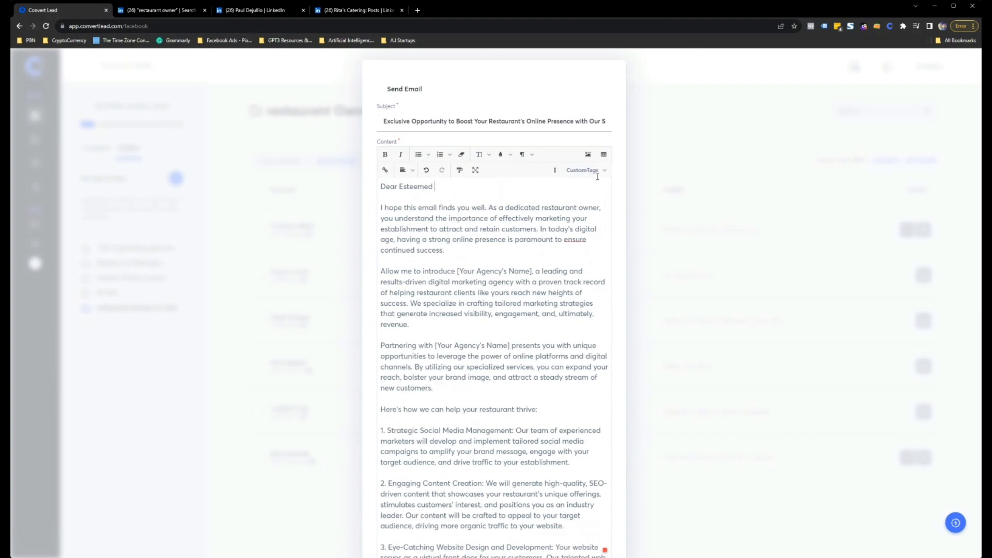
{"action": "type", "text": "{{name}}"}
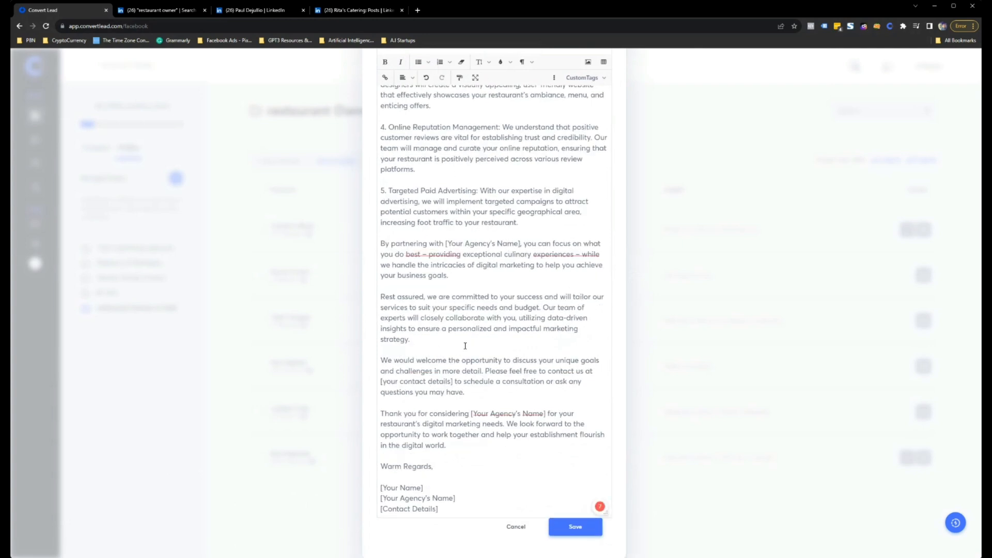
Step: Replace the sign-off placeholder with the {{agent}} custom tag and save the email
{"action": "double_click", "coordinate": [401, 486]}
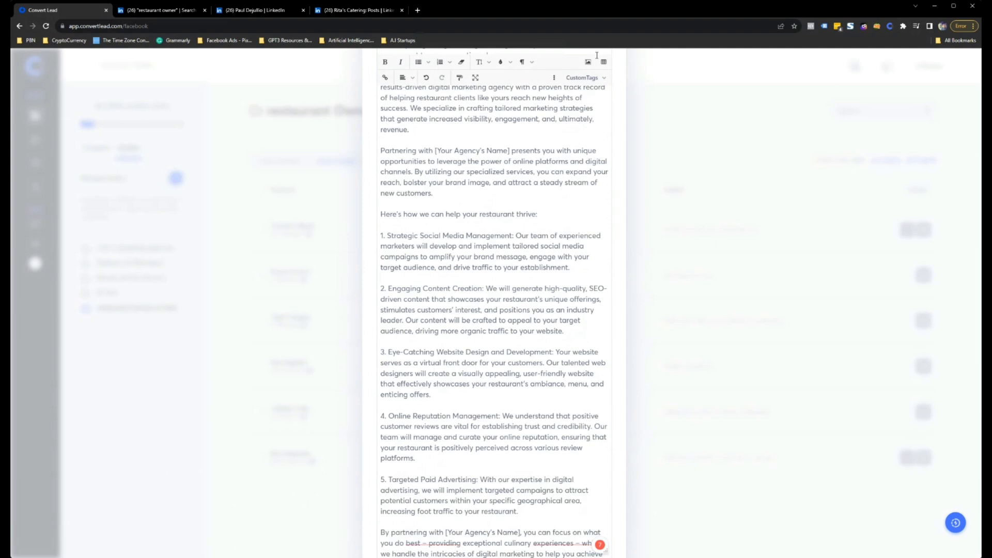
{"action": "left_click", "coordinate": [582, 77]}
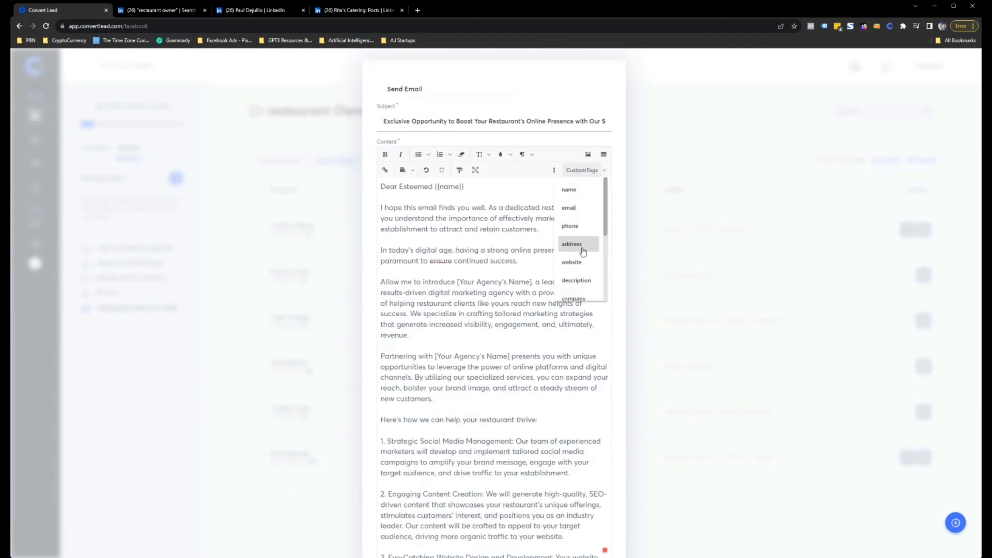
{"action": "scroll", "scroll_direction": "down", "scroll_amount": 3}
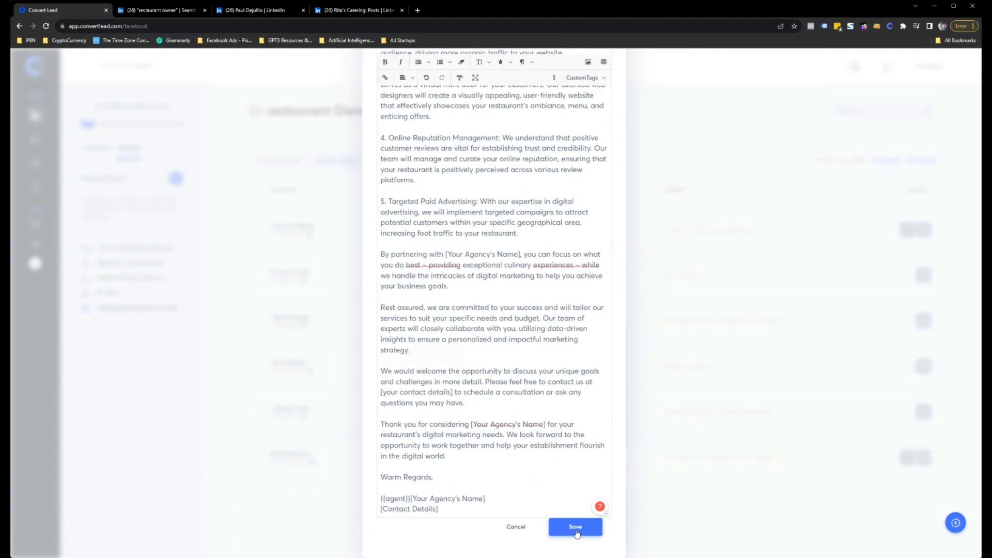
{"action": "left_click", "coordinate": [574, 526]}
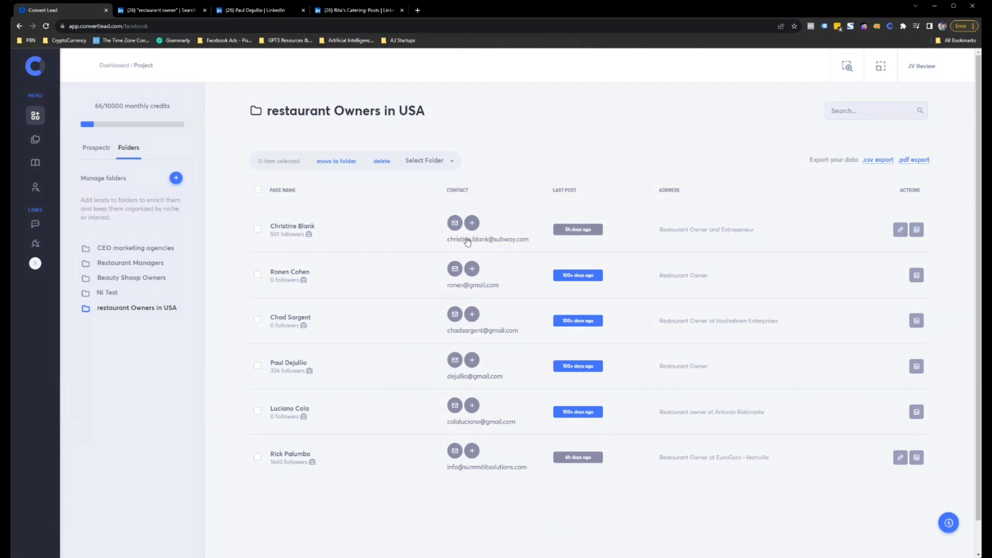
{"action": "mouse_move", "coordinate": [500, 250]}
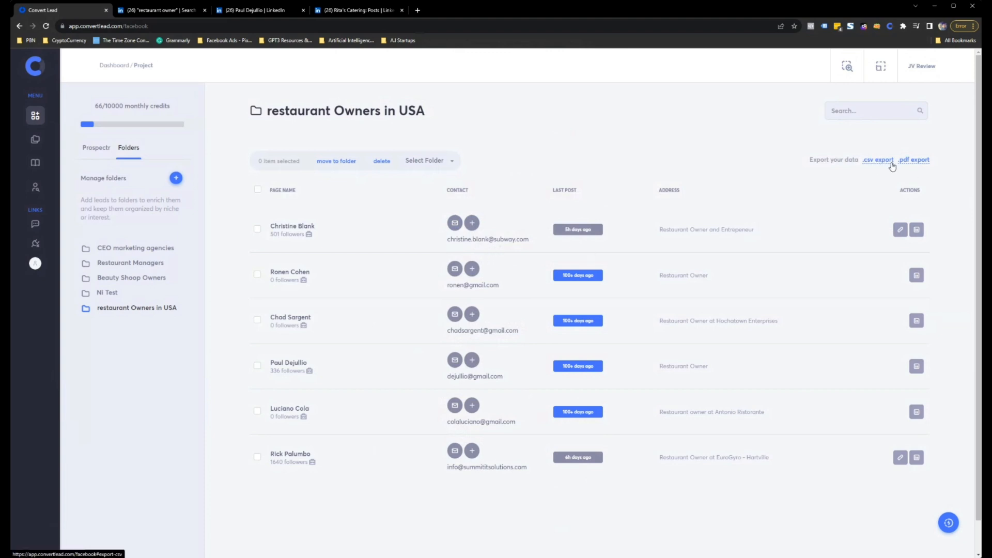
{"action": "mouse_move", "coordinate": [461, 414]}
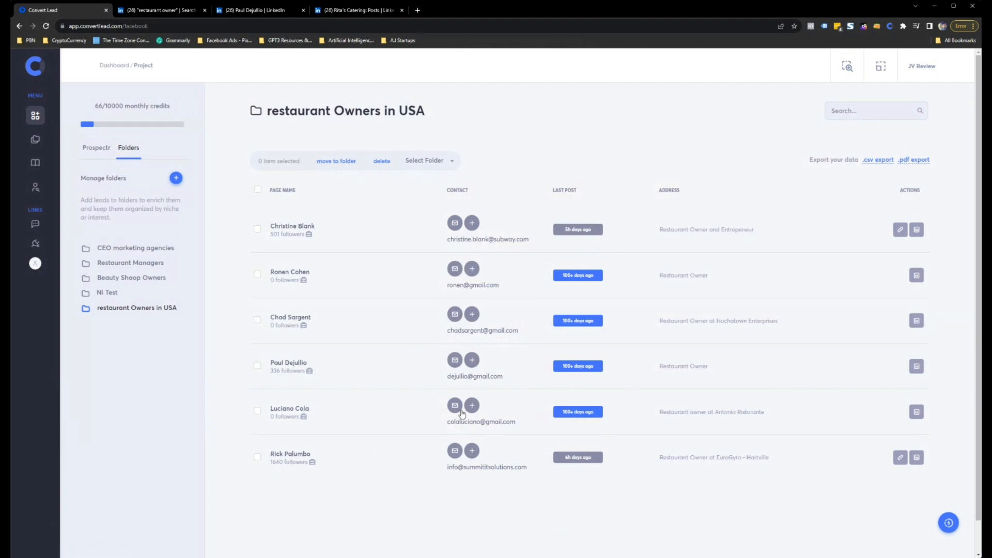
{"action": "mouse_move", "coordinate": [351, 196]}
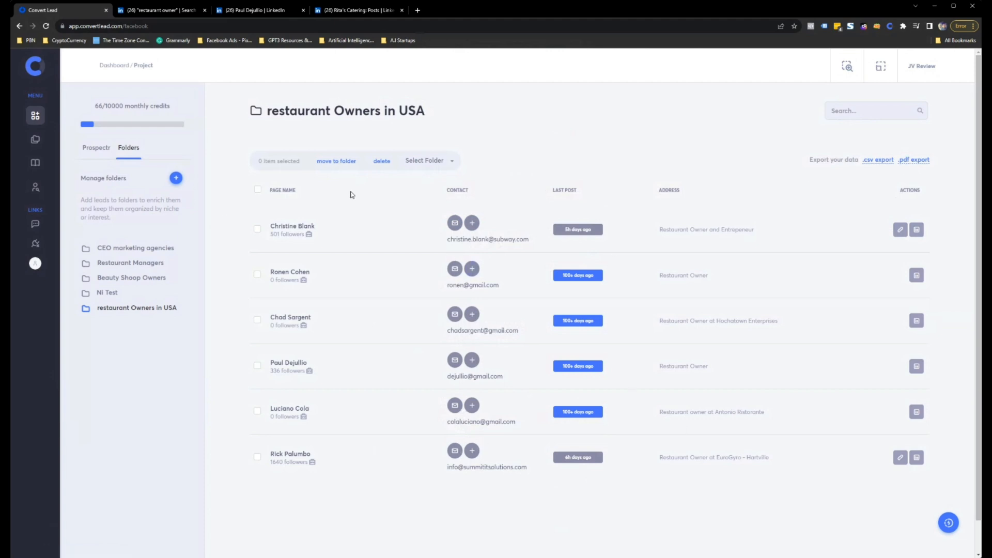
{"action": "mouse_move", "coordinate": [678, 208]}
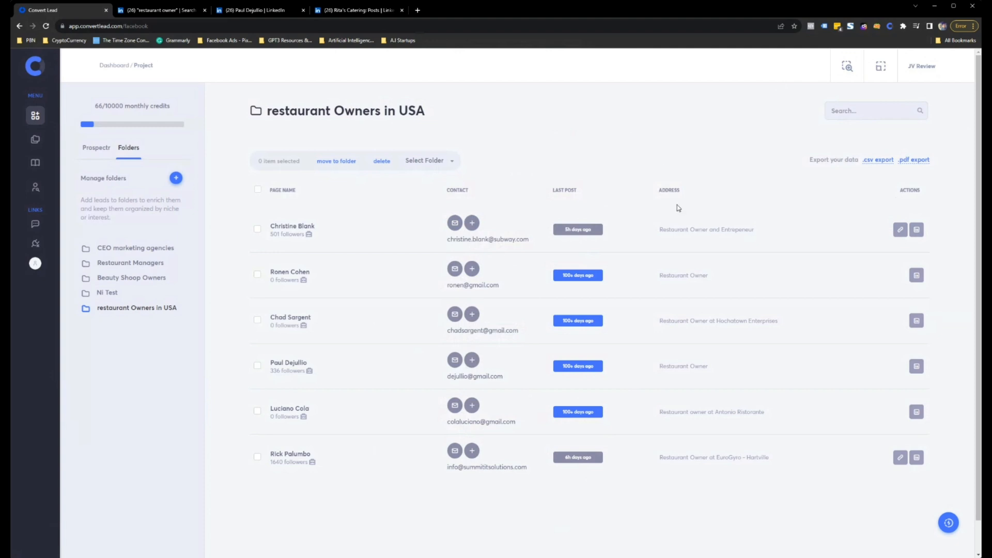
{"action": "mouse_move", "coordinate": [35, 187]}
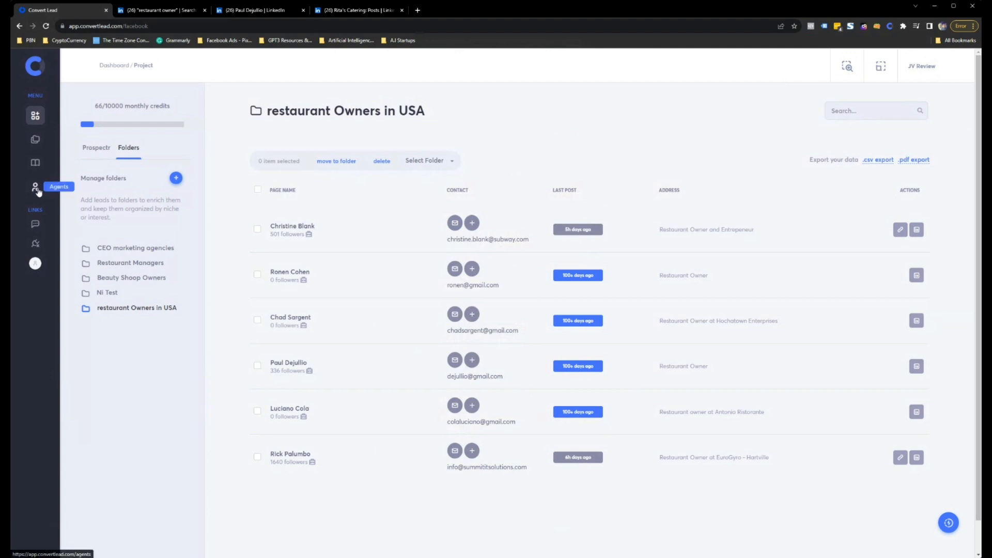
Step: Go to the Agents page listing the seven agents
{"action": "left_click", "coordinate": [35, 187]}
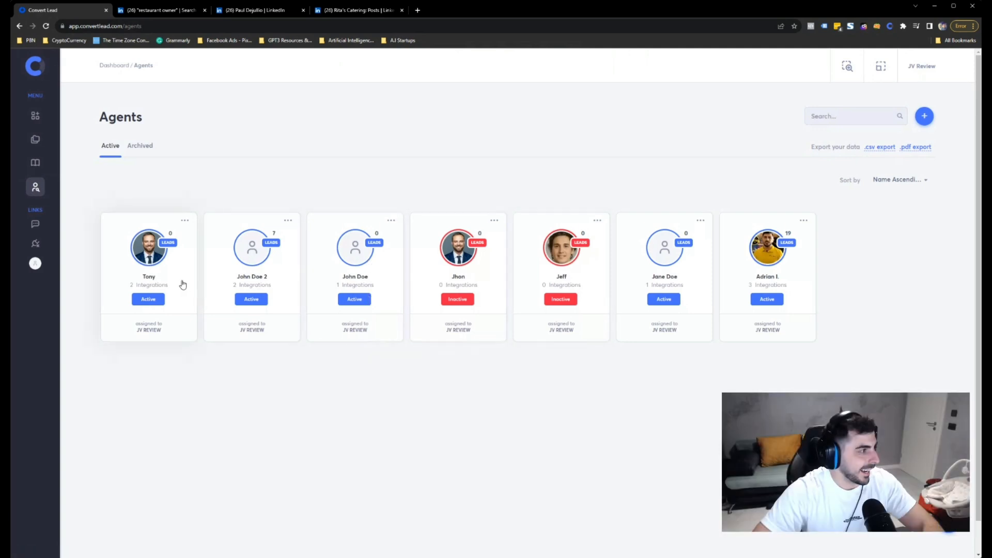
Step: View the response-time stats of the first agent and the agent with 19 leads, then go to Leads
{"action": "left_click", "coordinate": [149, 247]}
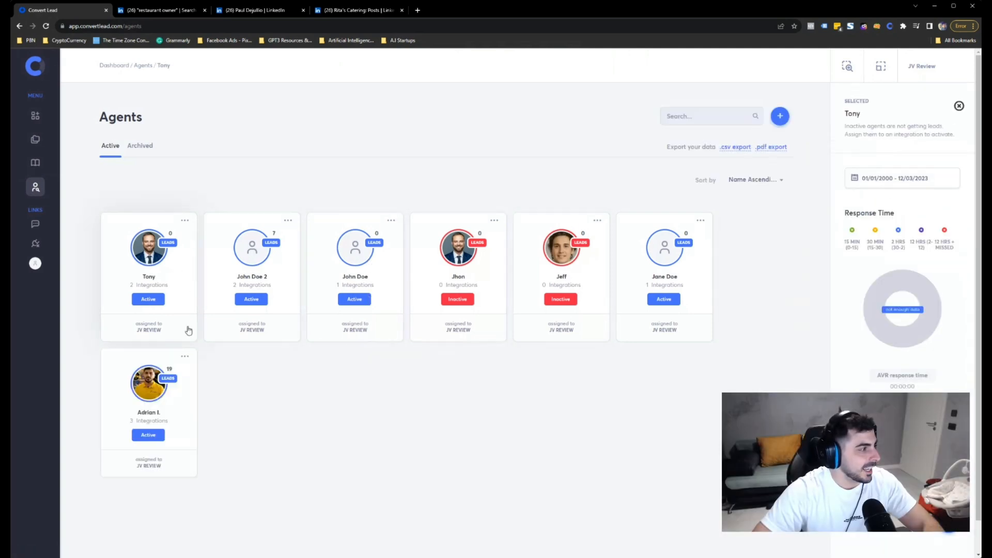
{"action": "left_click", "coordinate": [149, 382]}
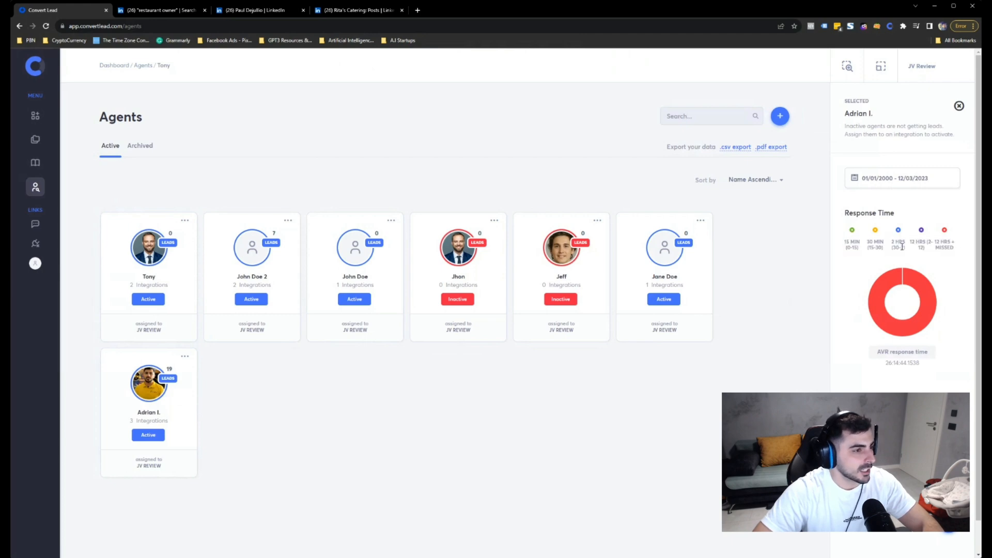
{"action": "mouse_move", "coordinate": [35, 162]}
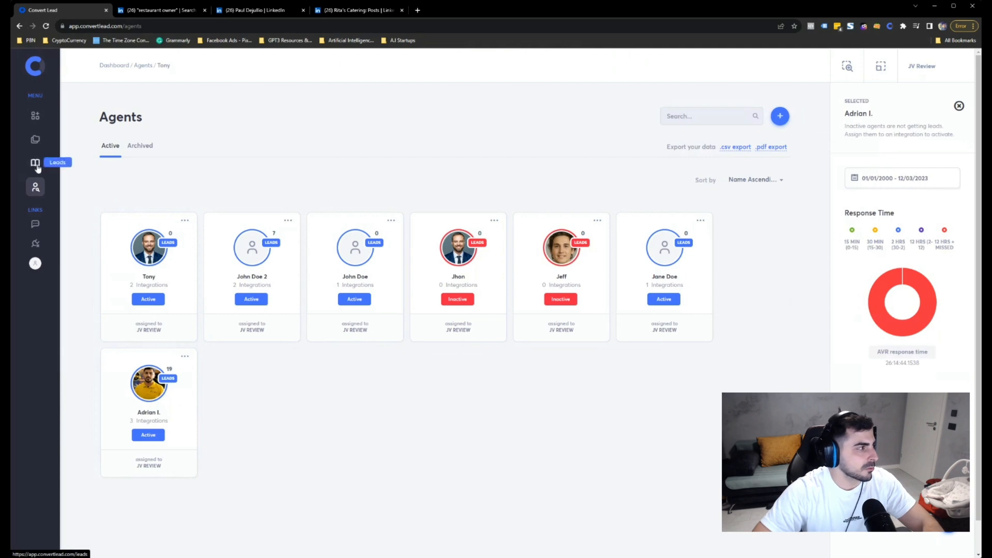
{"action": "left_click", "coordinate": [35, 162]}
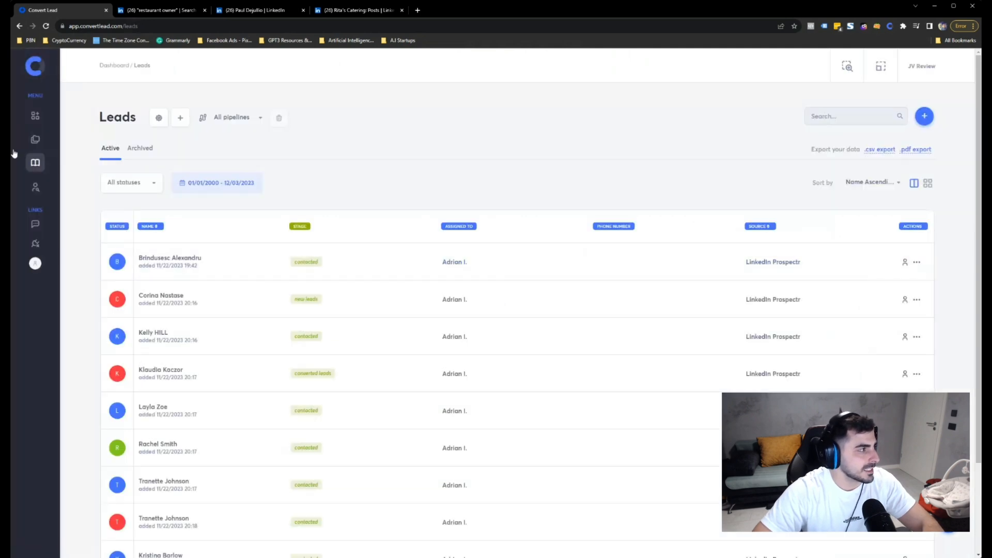
{"action": "mouse_move", "coordinate": [35, 117]}
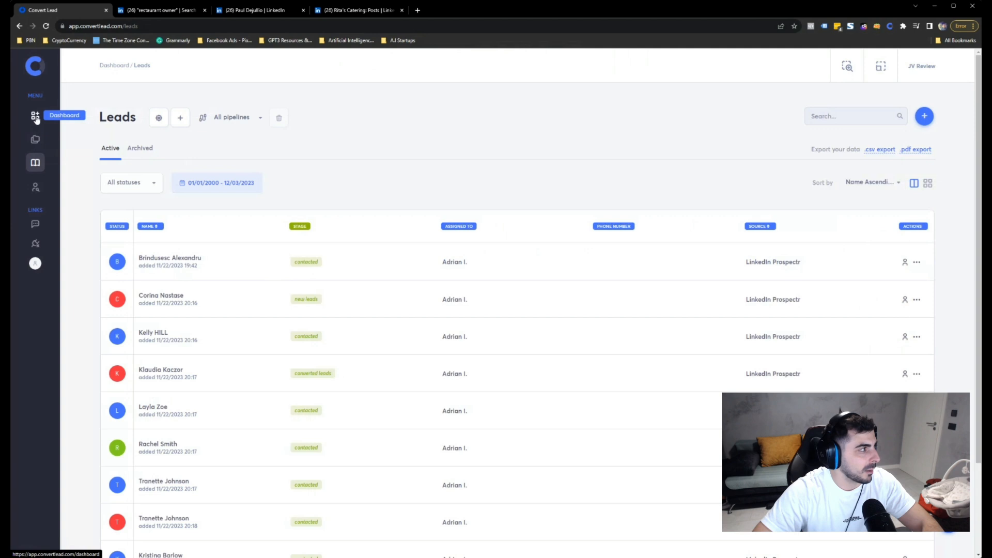
{"action": "mouse_move", "coordinate": [755, 265]}
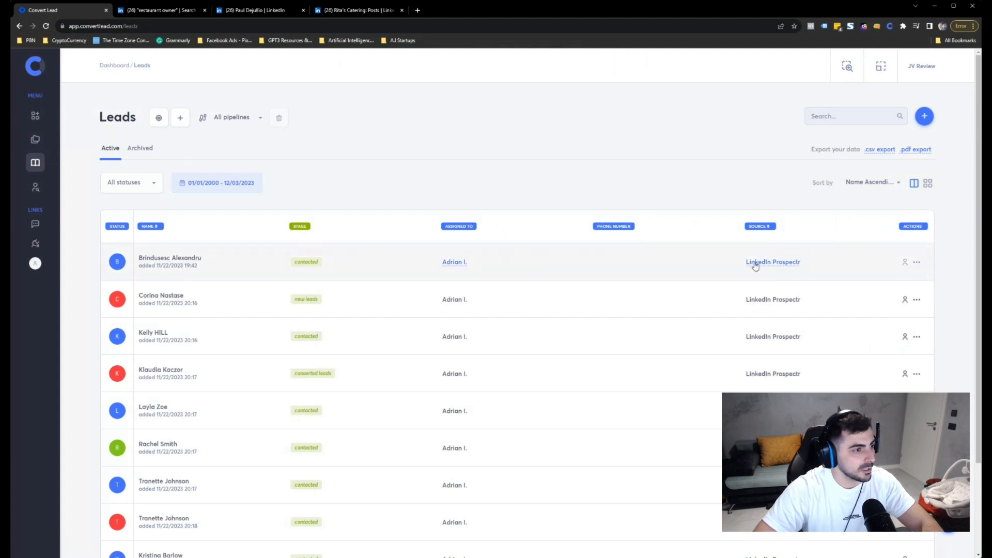
{"action": "mouse_move", "coordinate": [385, 252]}
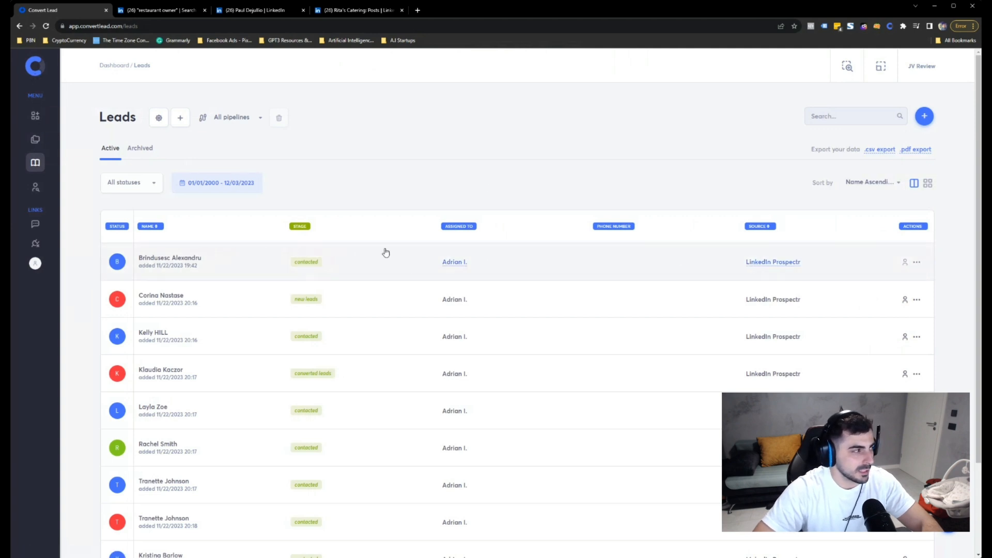
{"action": "mouse_move", "coordinate": [733, 141]}
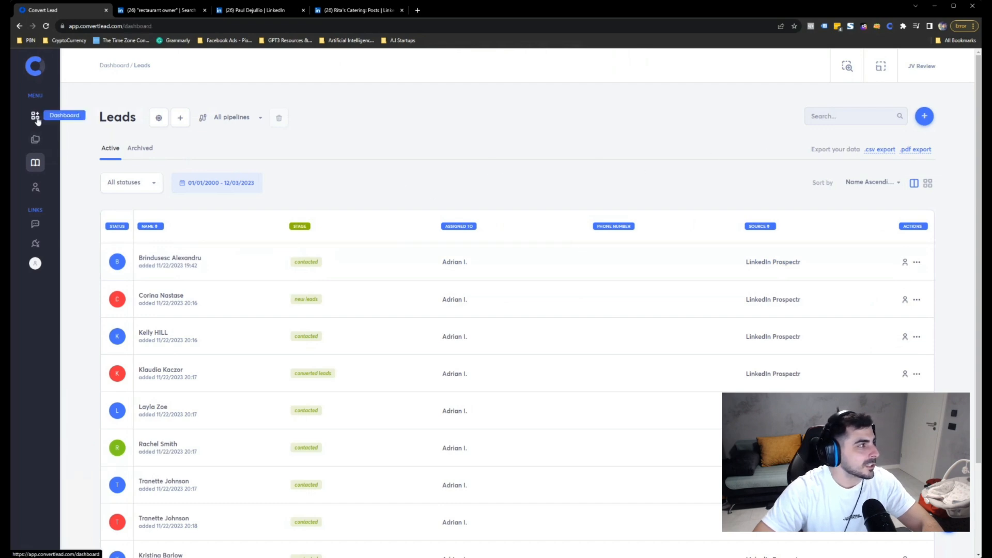
Step: Show the Dashboard overview with total, contacted, missed and sold leads and the pipeline summary
{"action": "left_click", "coordinate": [35, 117]}
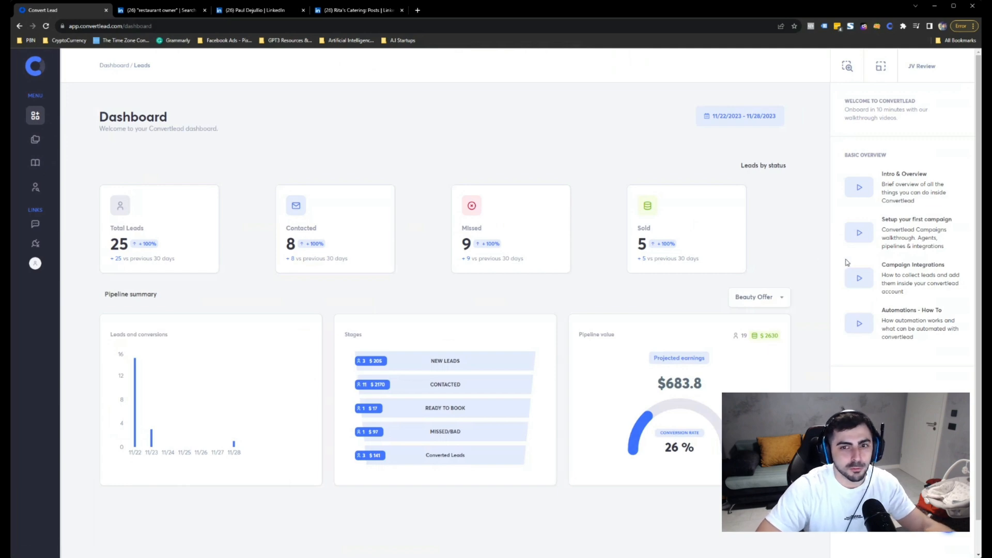
{"action": "mouse_move", "coordinate": [959, 285]}
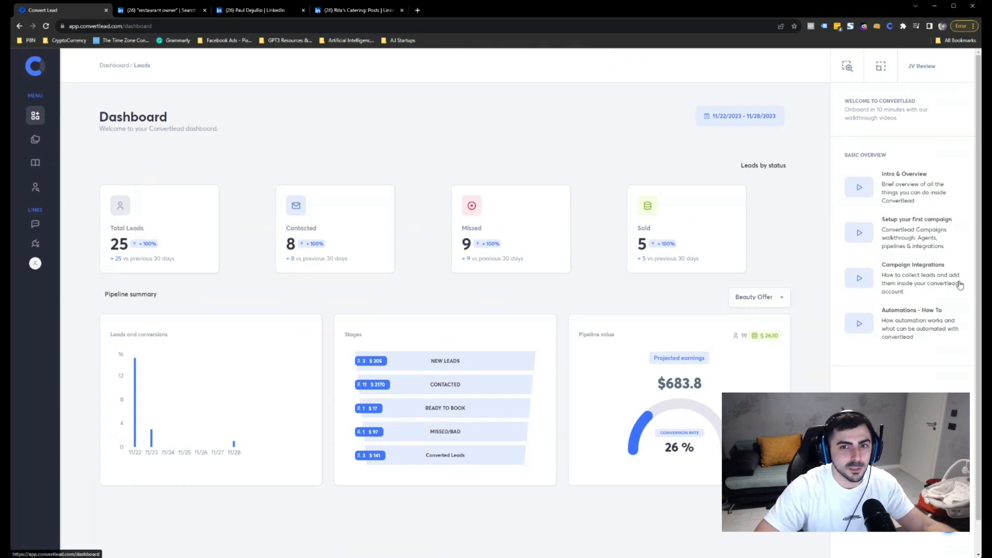